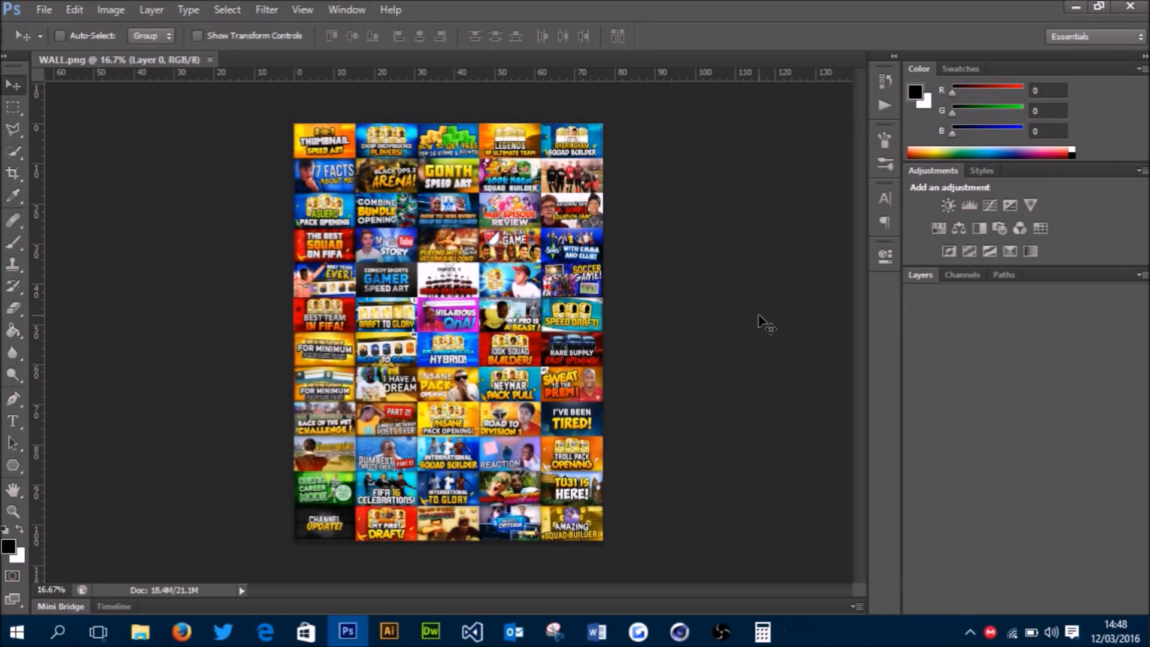
{"action": "mouse_move", "coordinate": [755, 326]}
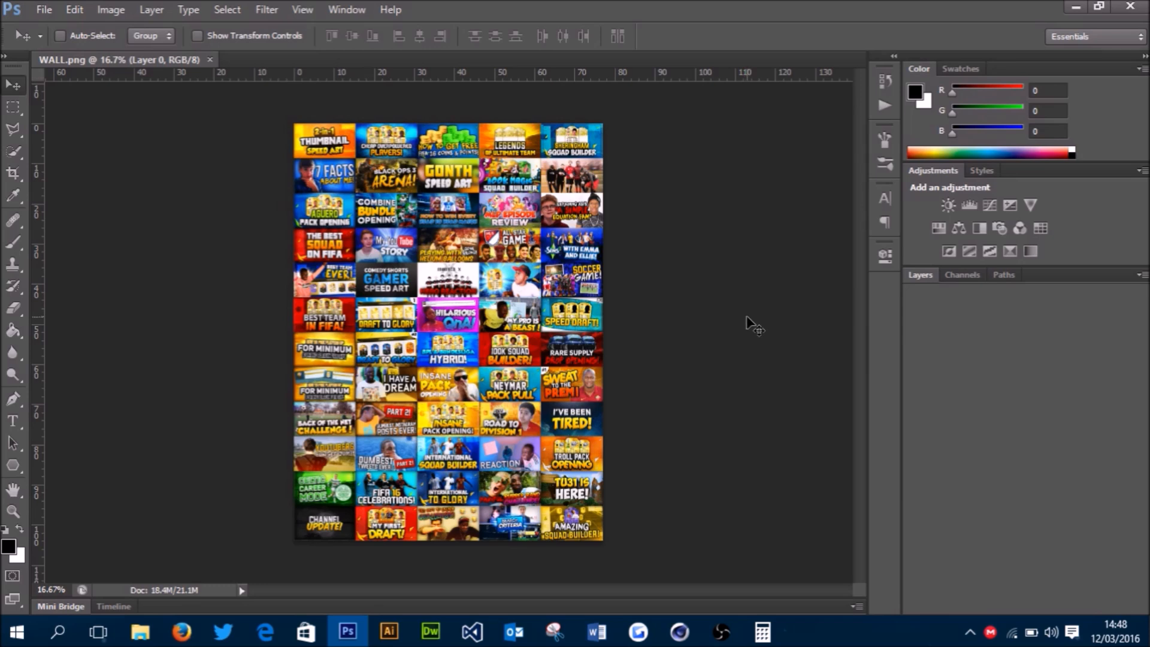
Download the Photoshop CS5 Optional Plugins zip from Adobe and open it with WinRAR.
{"action": "left_click", "coordinate": [177, 632]}
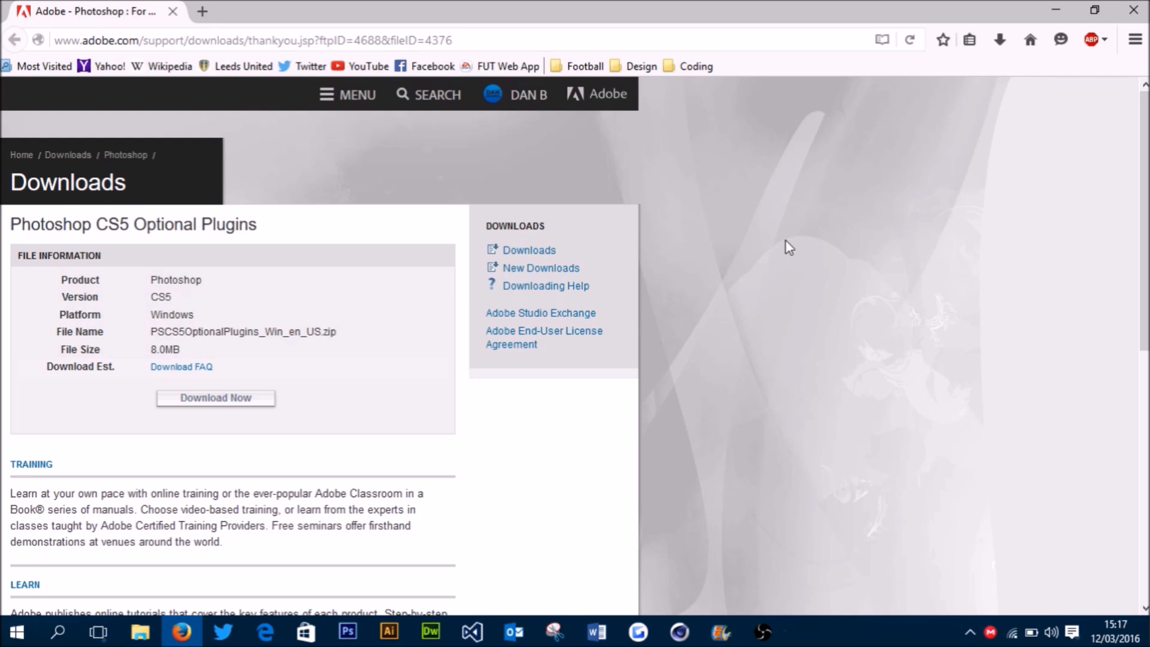
{"action": "mouse_move", "coordinate": [6, 234]}
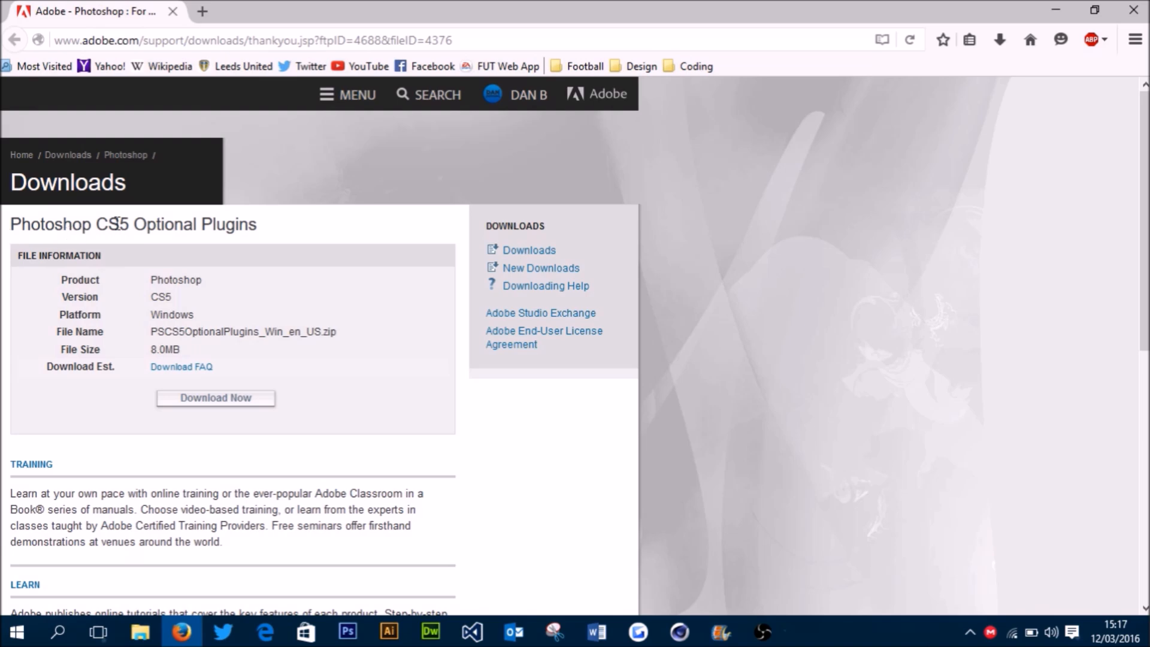
{"action": "mouse_move", "coordinate": [173, 216]}
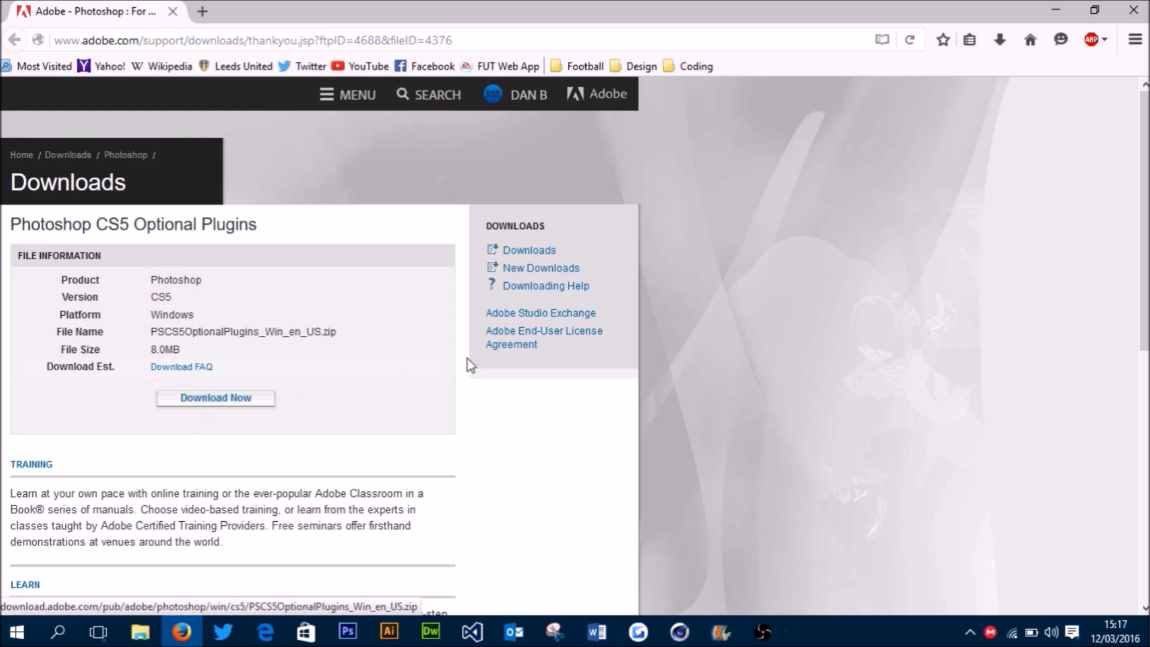
{"action": "left_click", "coordinate": [215, 398]}
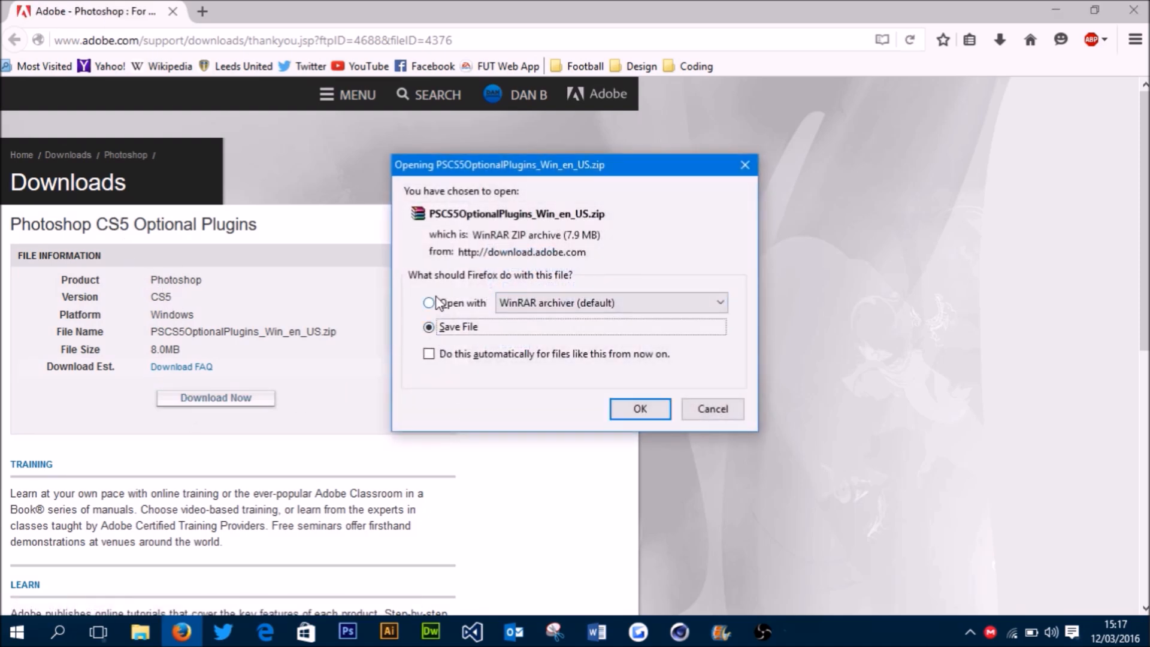
{"action": "left_click", "coordinate": [428, 302]}
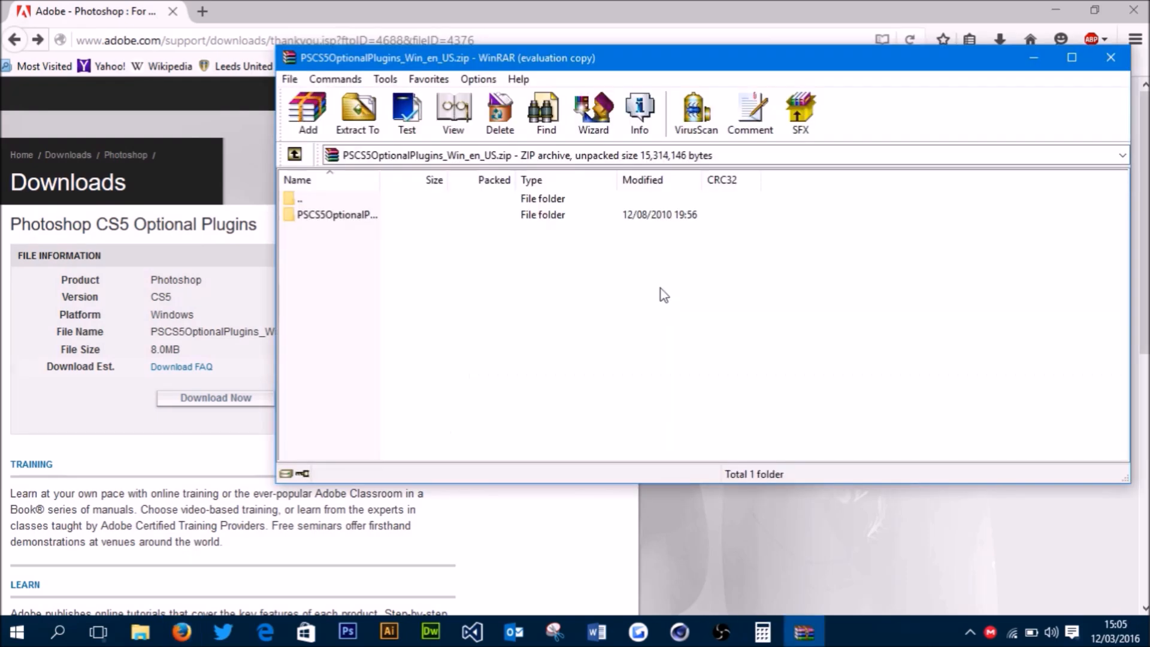
{"action": "mouse_move", "coordinate": [676, 286]}
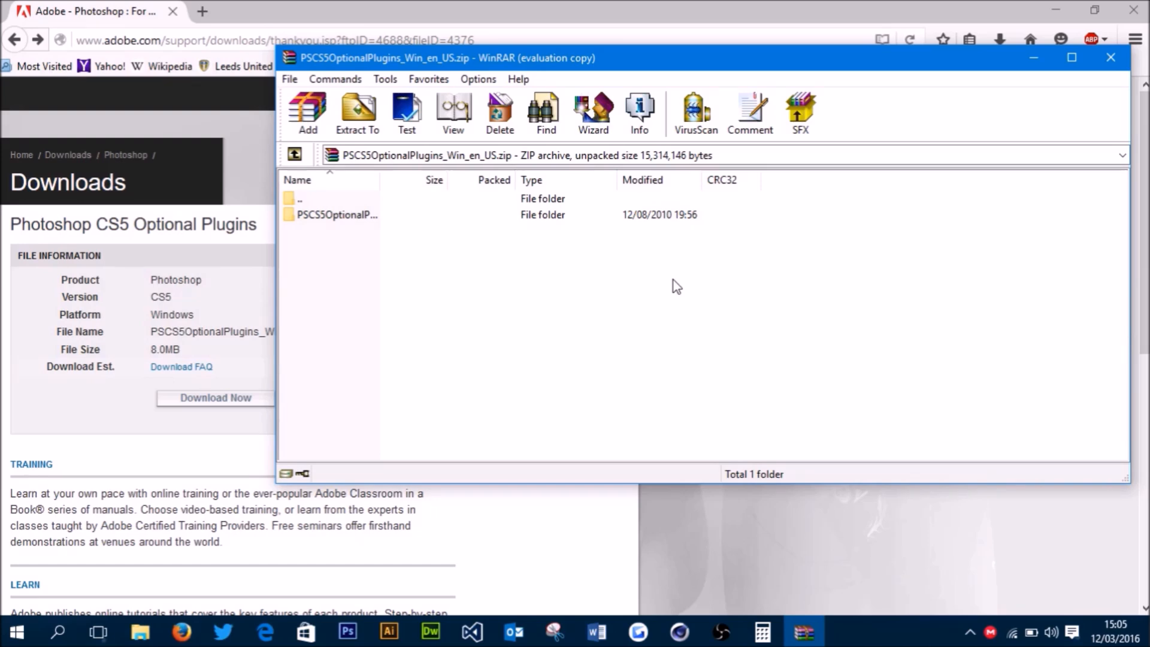
{"action": "mouse_move", "coordinate": [326, 225]}
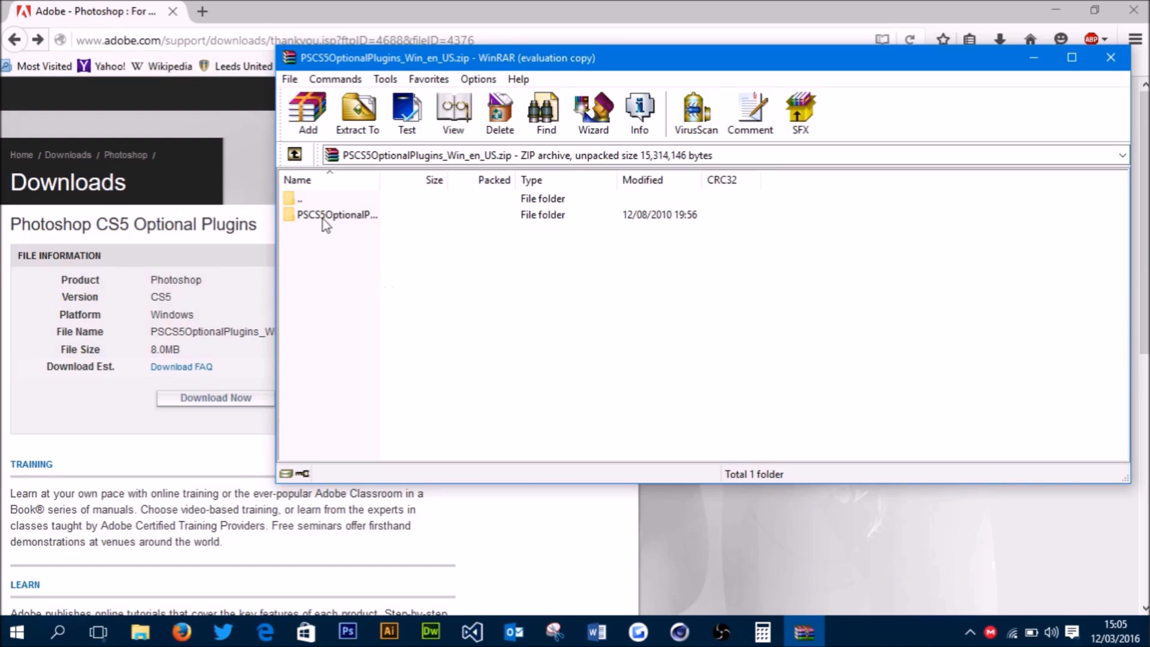
Browse into the archive's plugins and Optional Plug-Ins folders, select ContactSheetII.8LI, then return to Photoshop.
{"action": "double_click", "coordinate": [331, 215]}
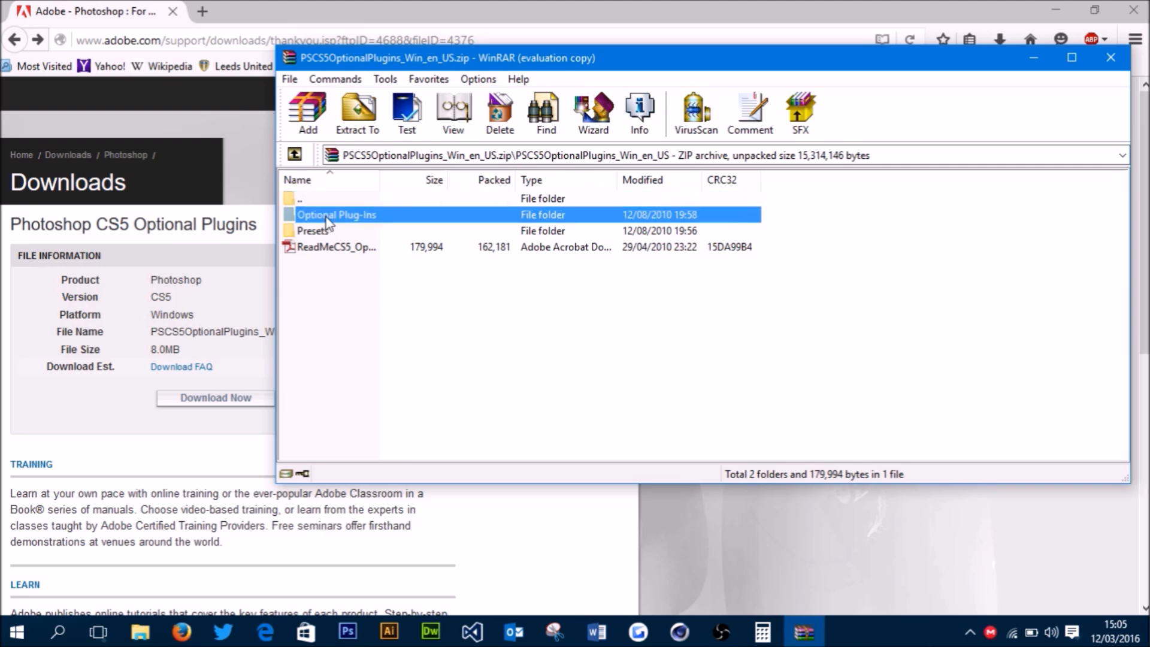
{"action": "double_click", "coordinate": [338, 215]}
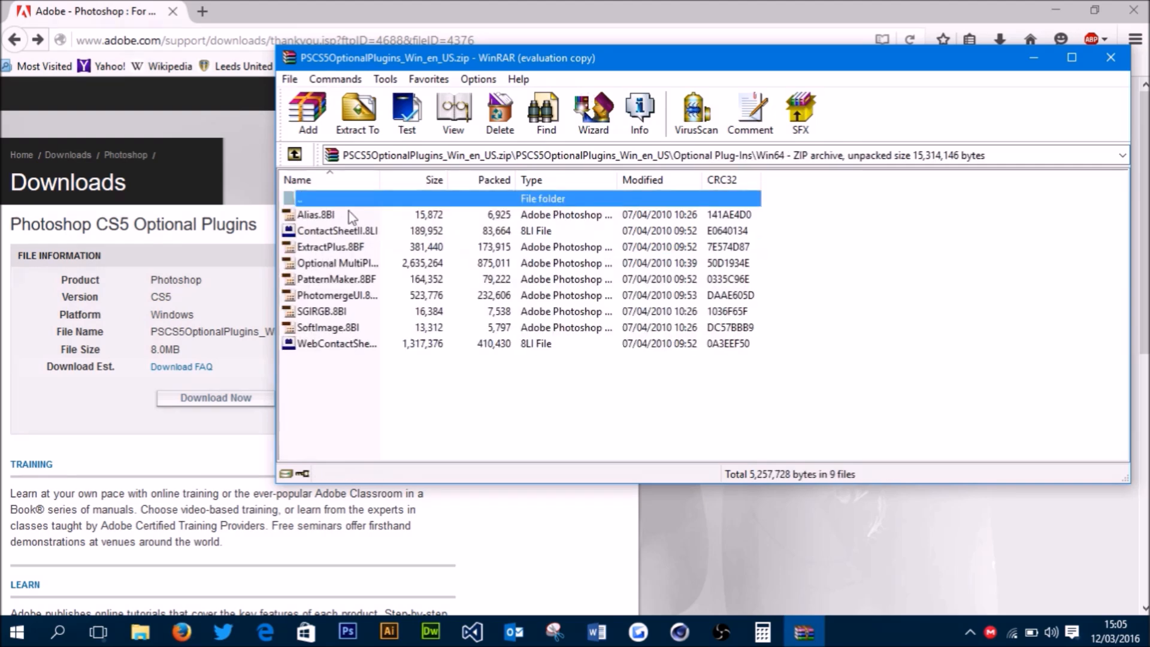
{"action": "left_click", "coordinate": [338, 230]}
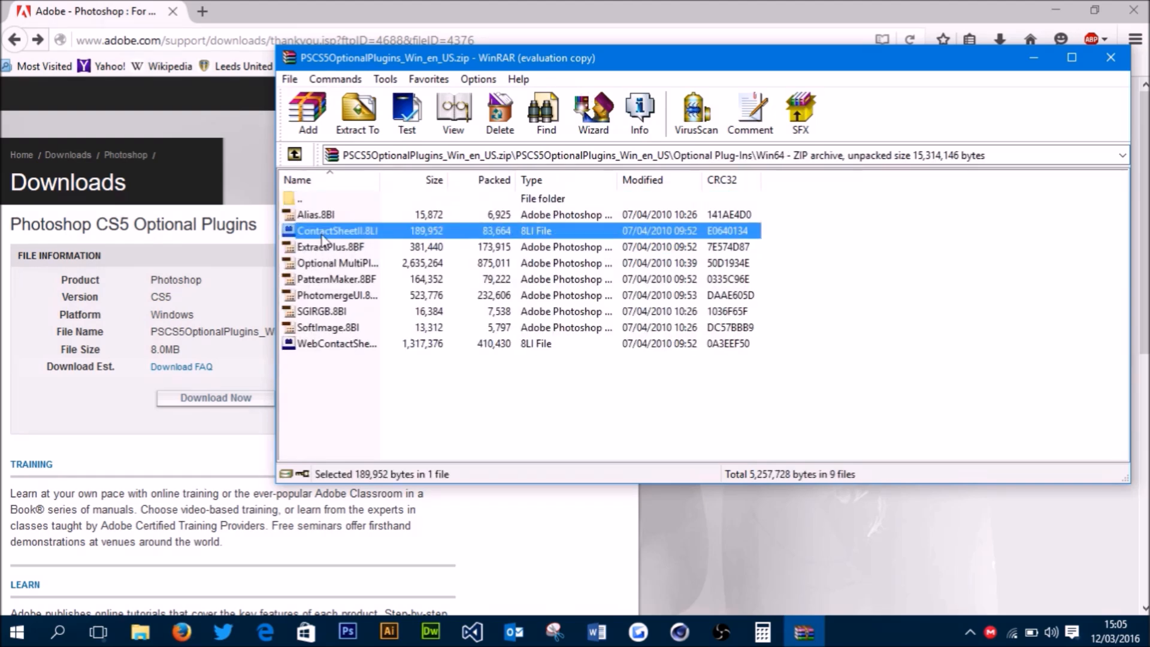
{"action": "mouse_move", "coordinate": [367, 248]}
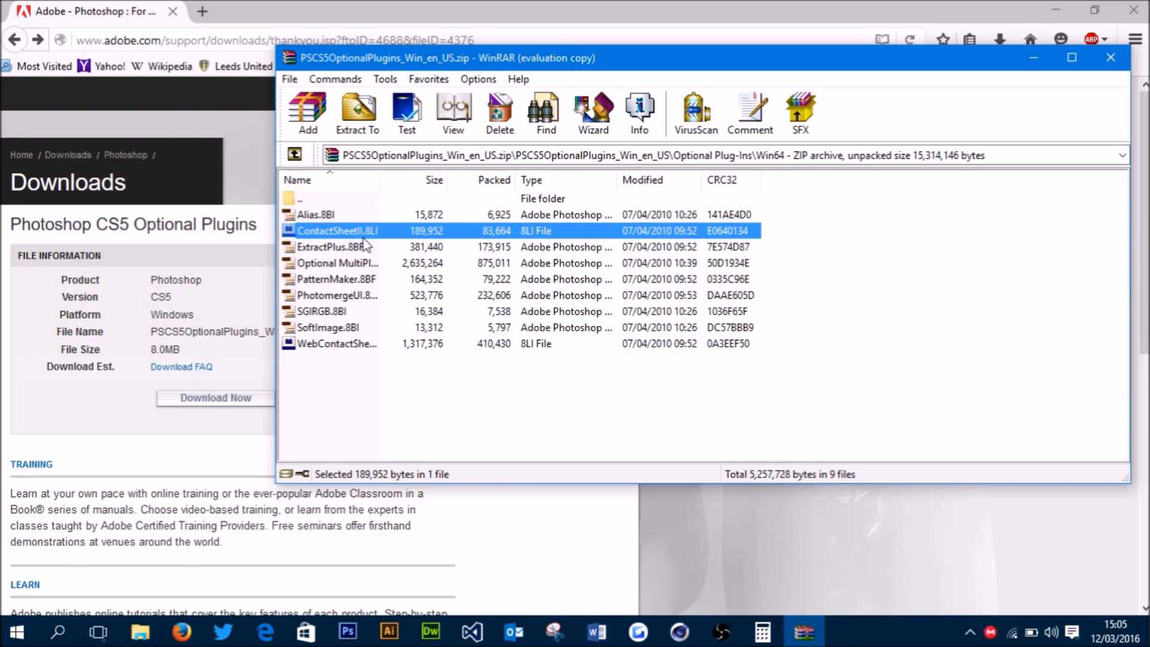
{"action": "left_click", "coordinate": [349, 632]}
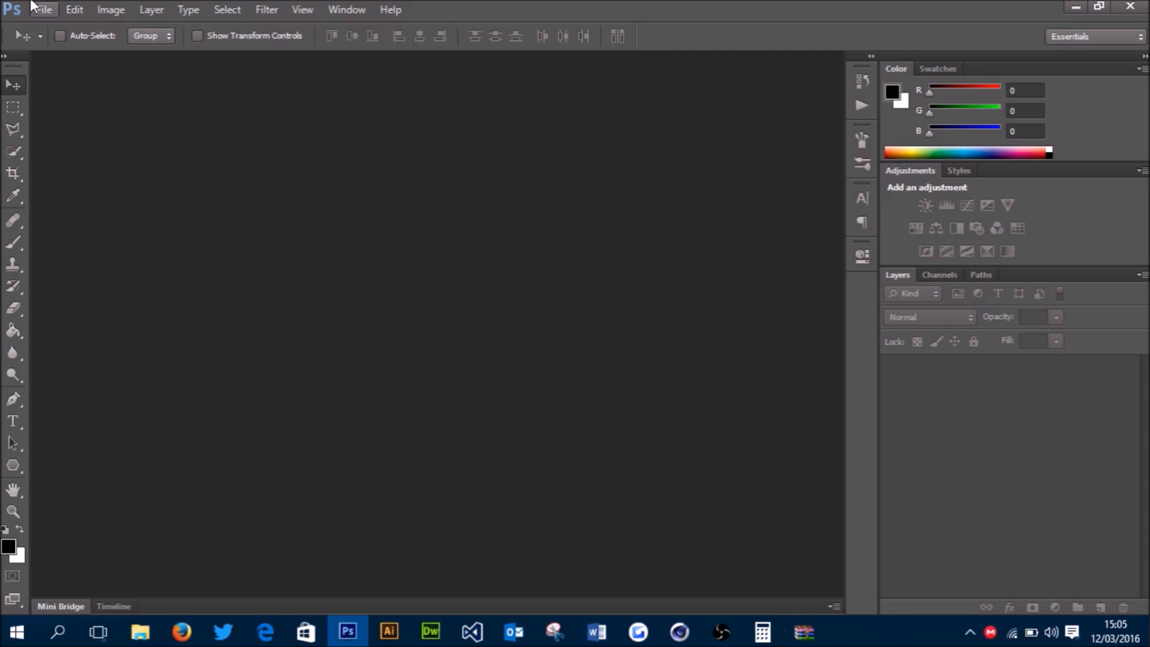
Launch Contact Sheet II from File > Automate, running the command a second time.
{"action": "left_click", "coordinate": [45, 11]}
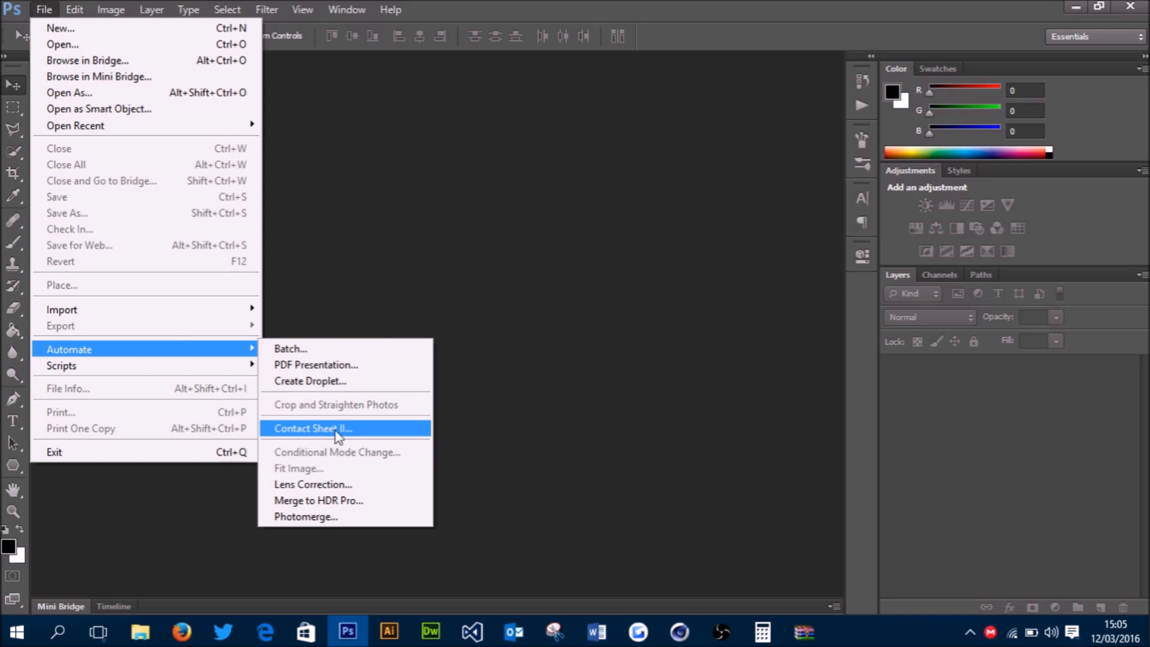
{"action": "left_click", "coordinate": [312, 428]}
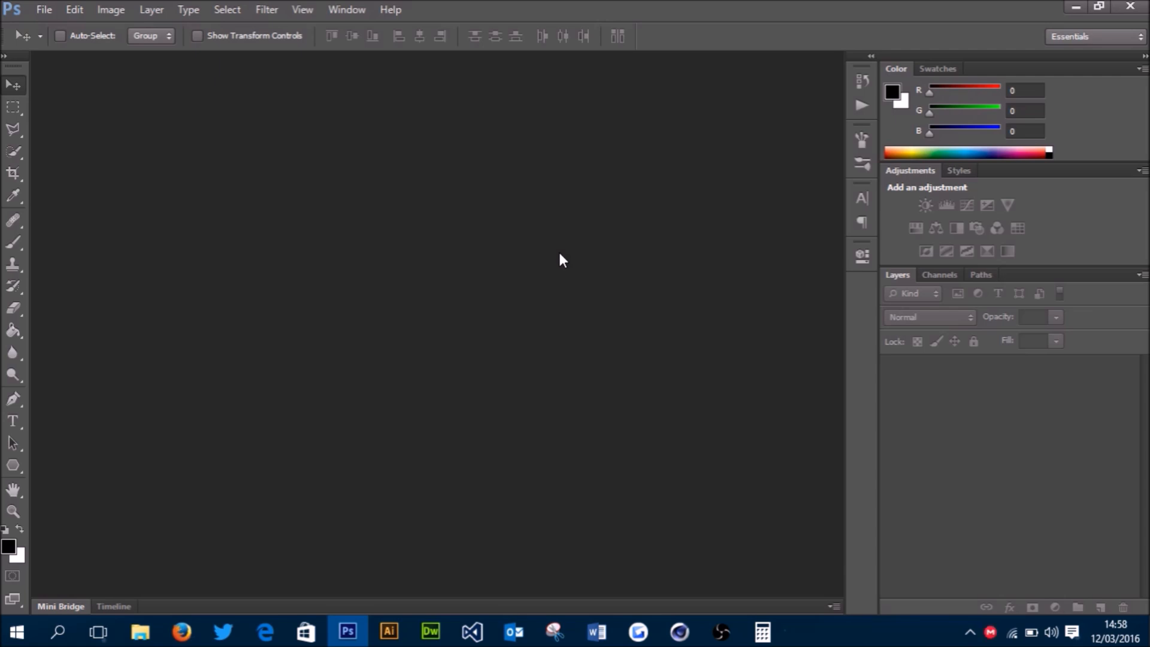
{"action": "mouse_move", "coordinate": [86, 5]}
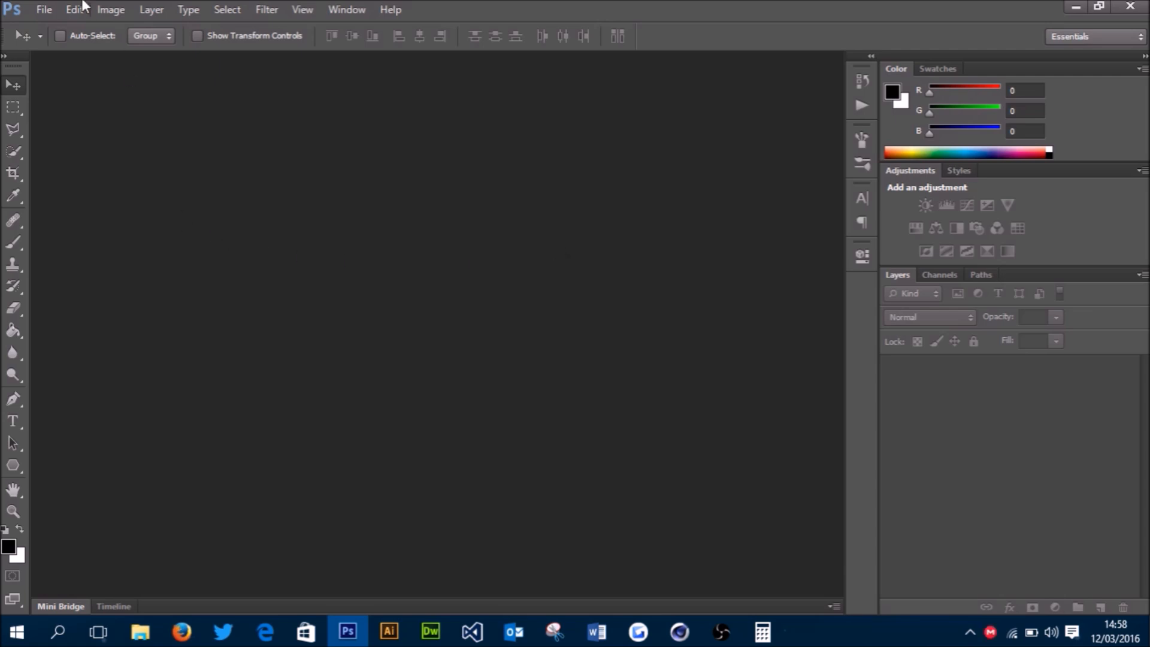
{"action": "left_click", "coordinate": [47, 10]}
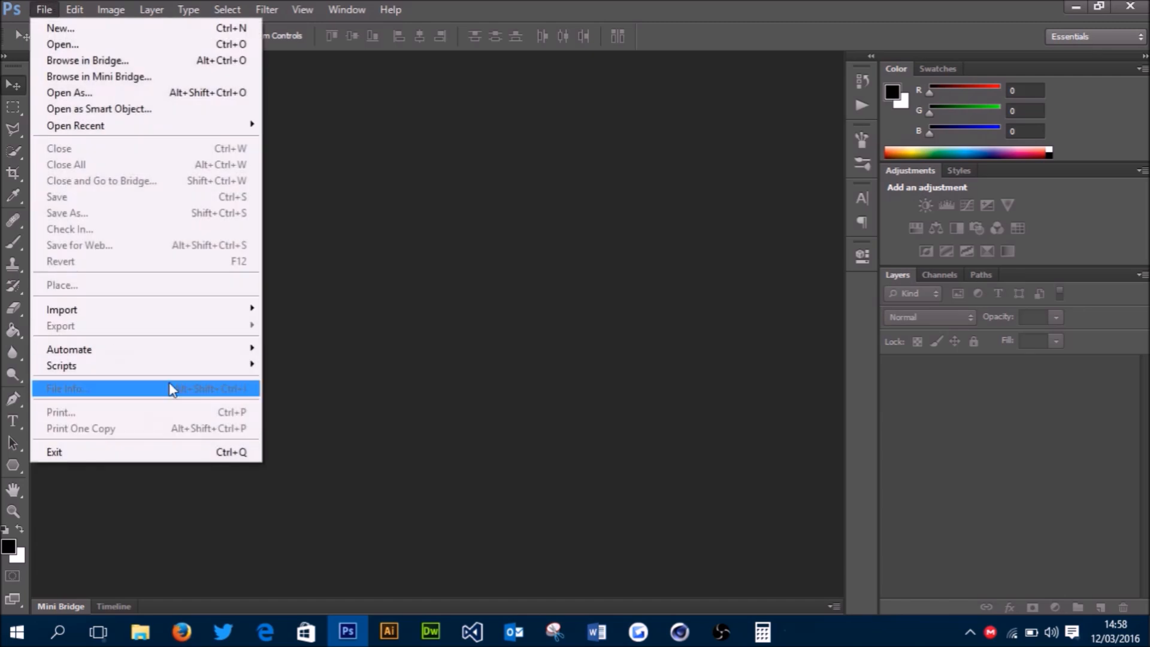
{"action": "mouse_move", "coordinate": [69, 350]}
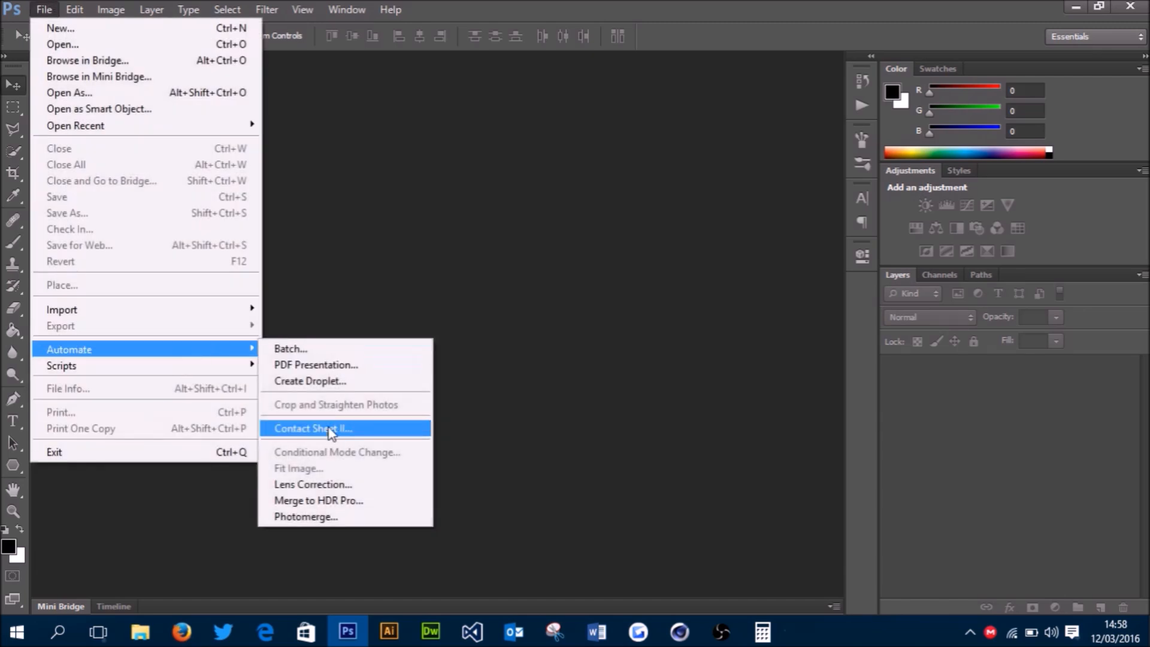
{"action": "left_click", "coordinate": [312, 428]}
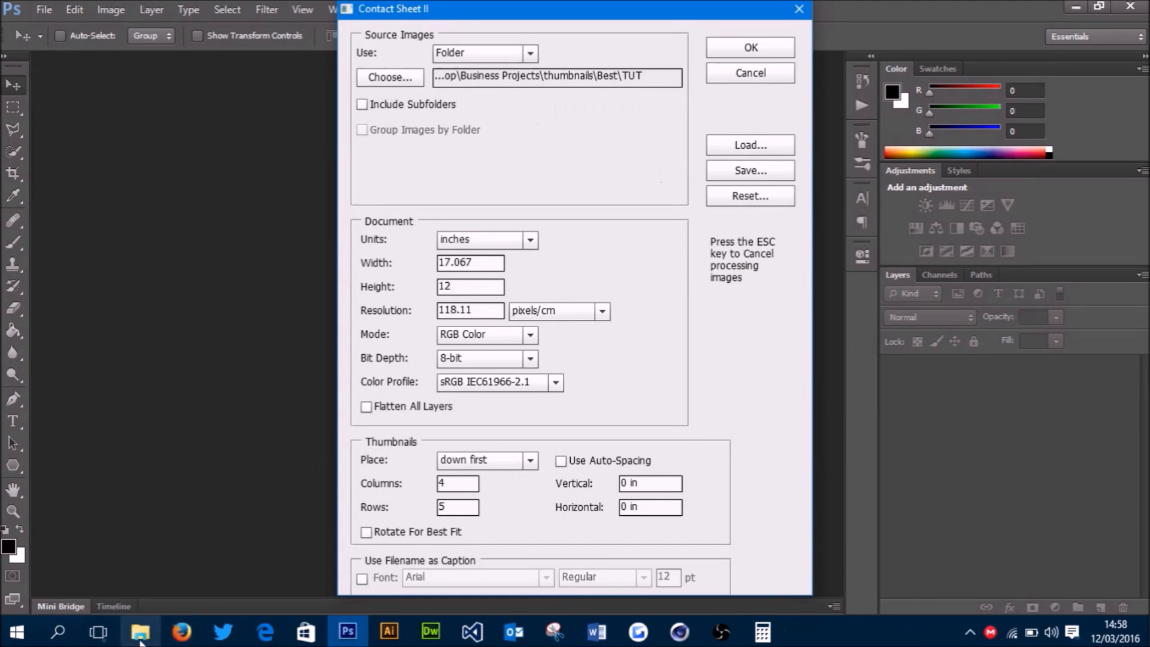
Choose the TUT thumbnails folder as the contact sheet's source images.
{"action": "left_click", "coordinate": [137, 632]}
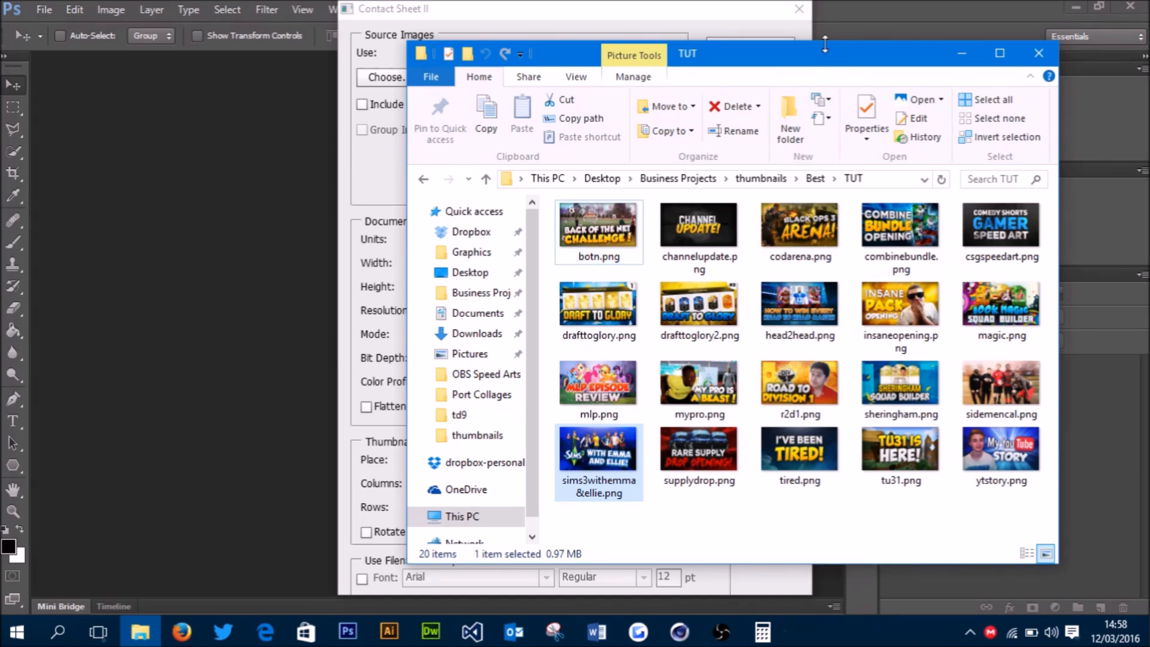
{"action": "mouse_move", "coordinate": [1026, 73]}
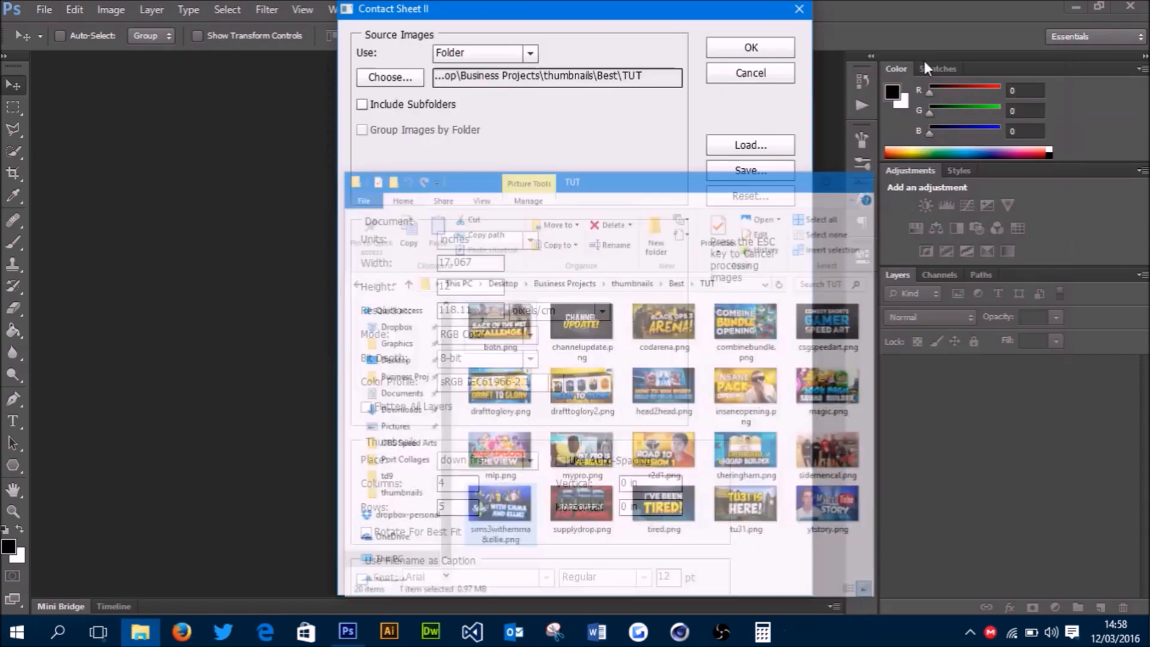
{"action": "left_click", "coordinate": [389, 78]}
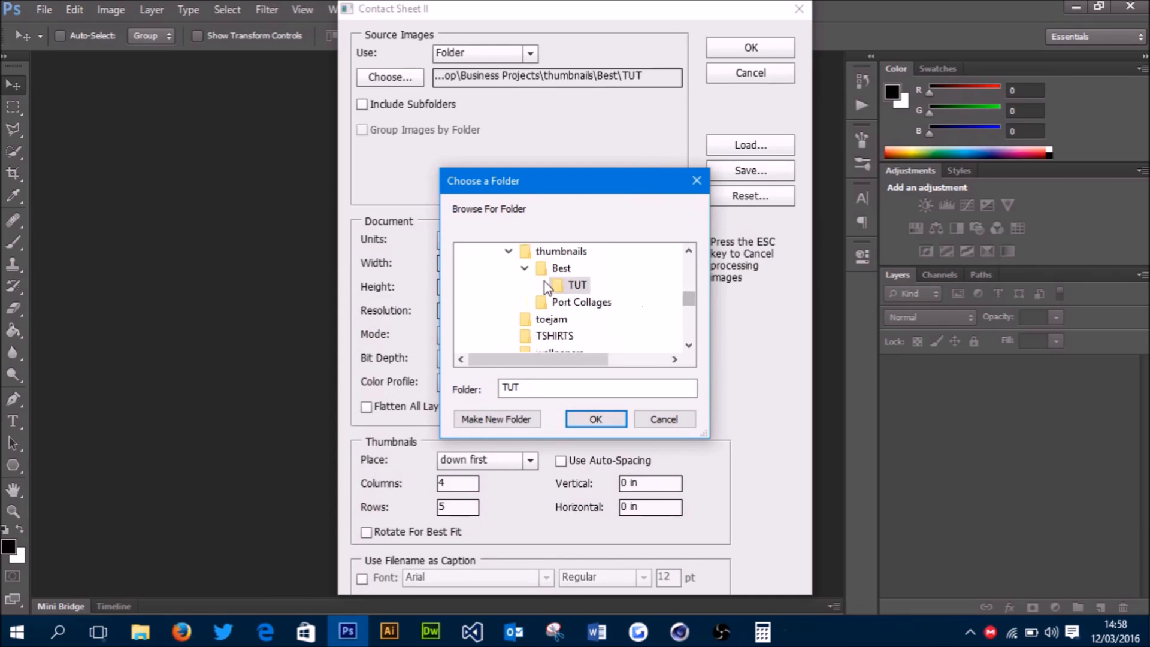
{"action": "left_click", "coordinate": [596, 419]}
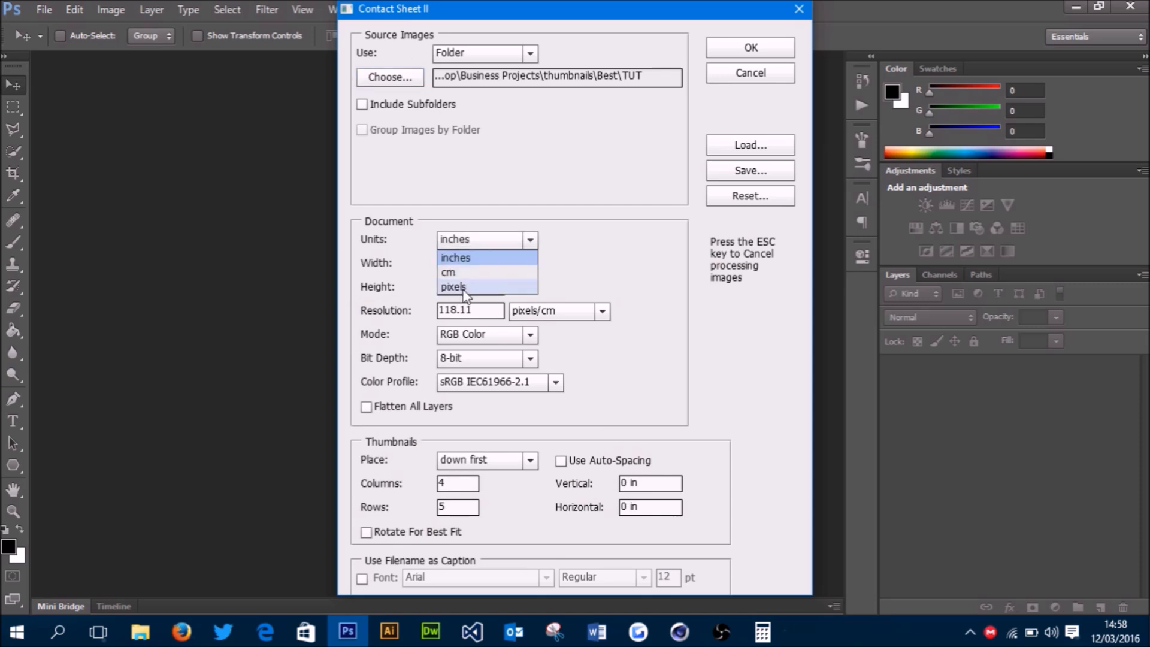
Set the sheet height to 3600 px and check the 1280×4 and 720×5 sizes in Calculator.
{"action": "left_click", "coordinate": [453, 287]}
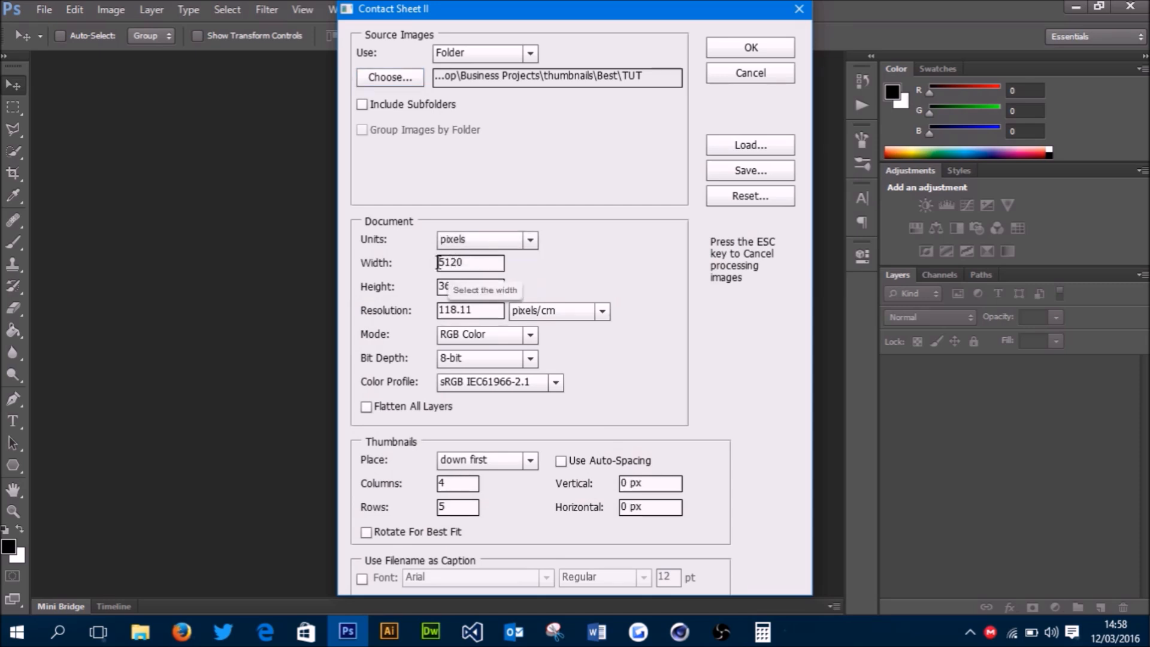
{"action": "left_click", "coordinate": [470, 287]}
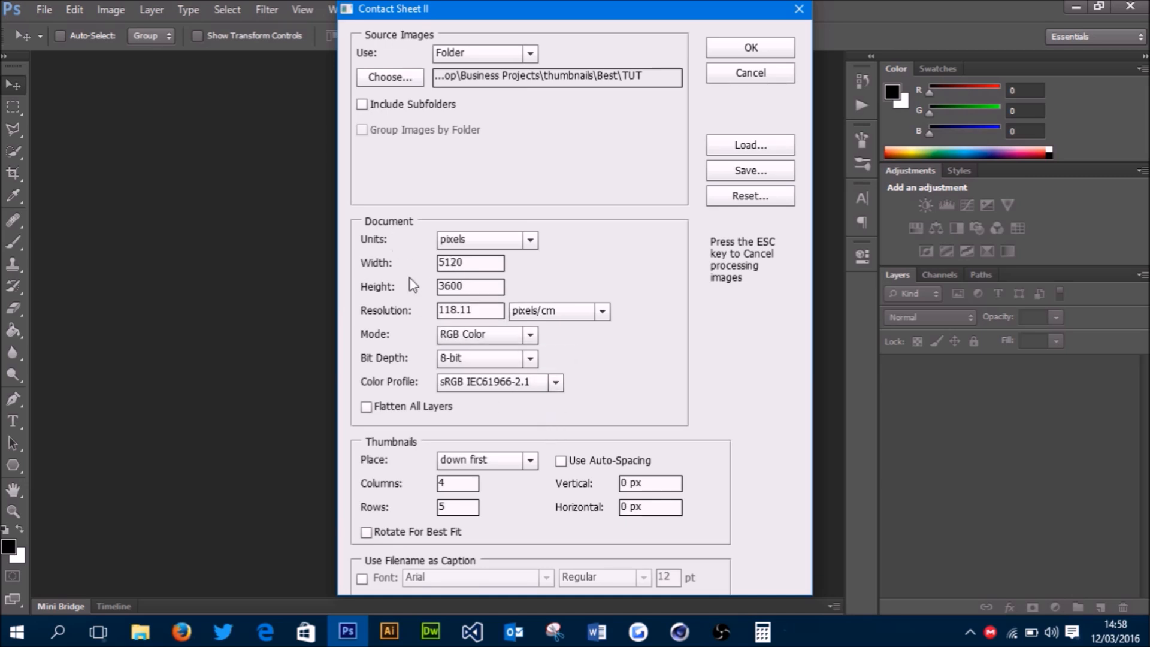
{"action": "left_click", "coordinate": [762, 632]}
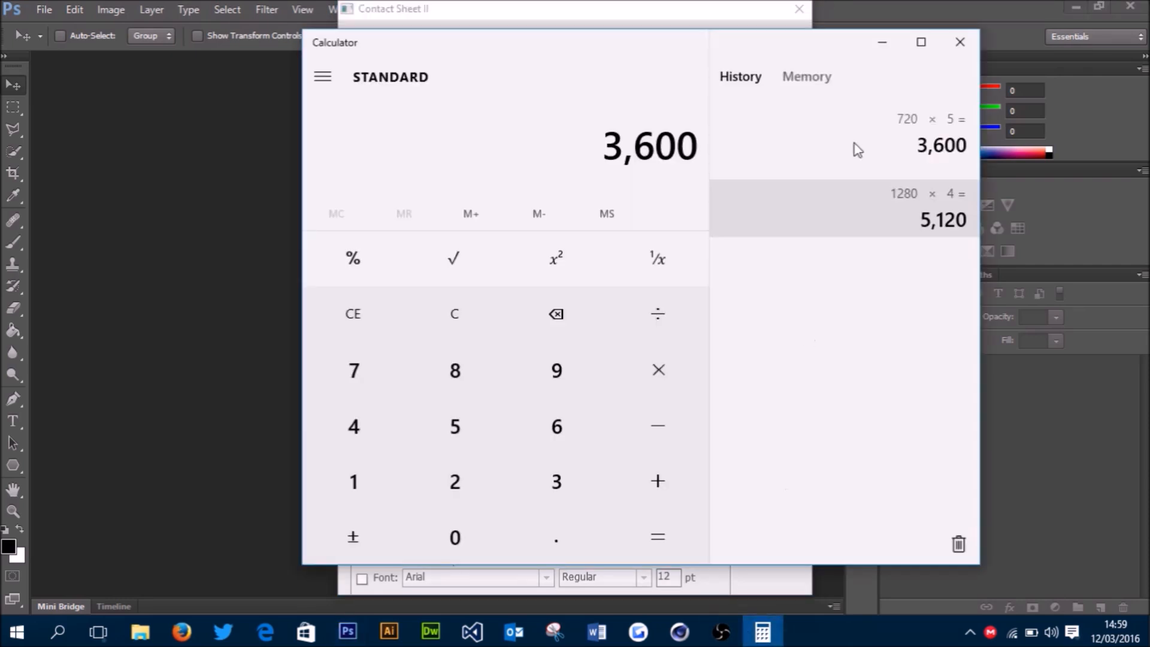
{"action": "mouse_move", "coordinate": [927, 237]}
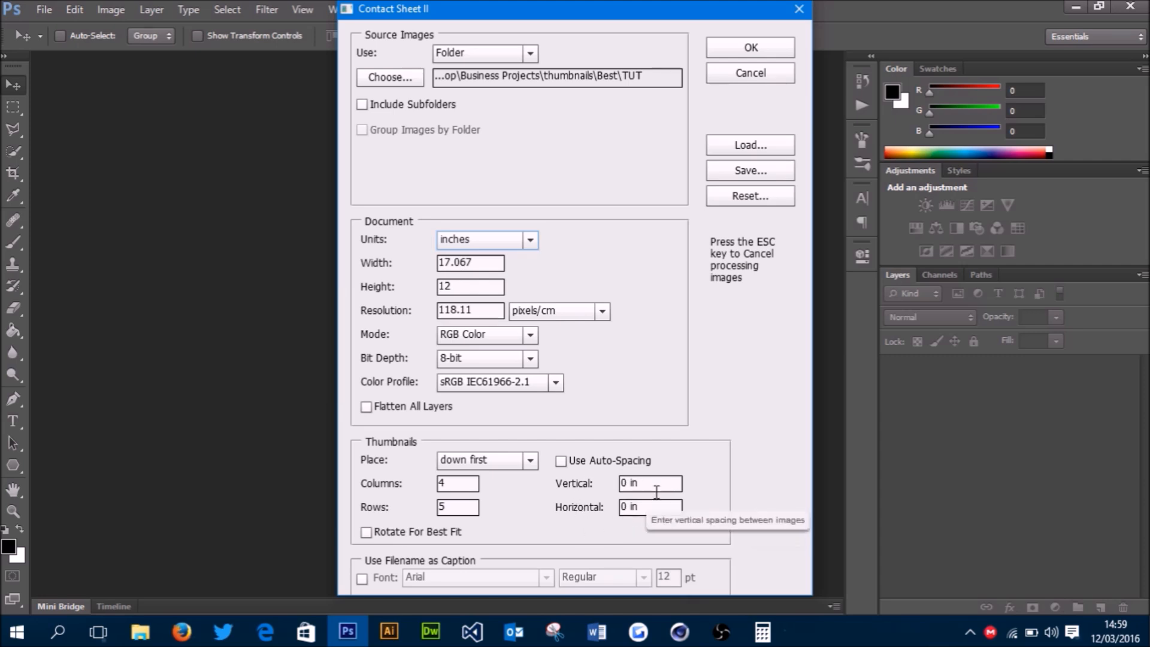
{"action": "mouse_move", "coordinate": [477, 408]}
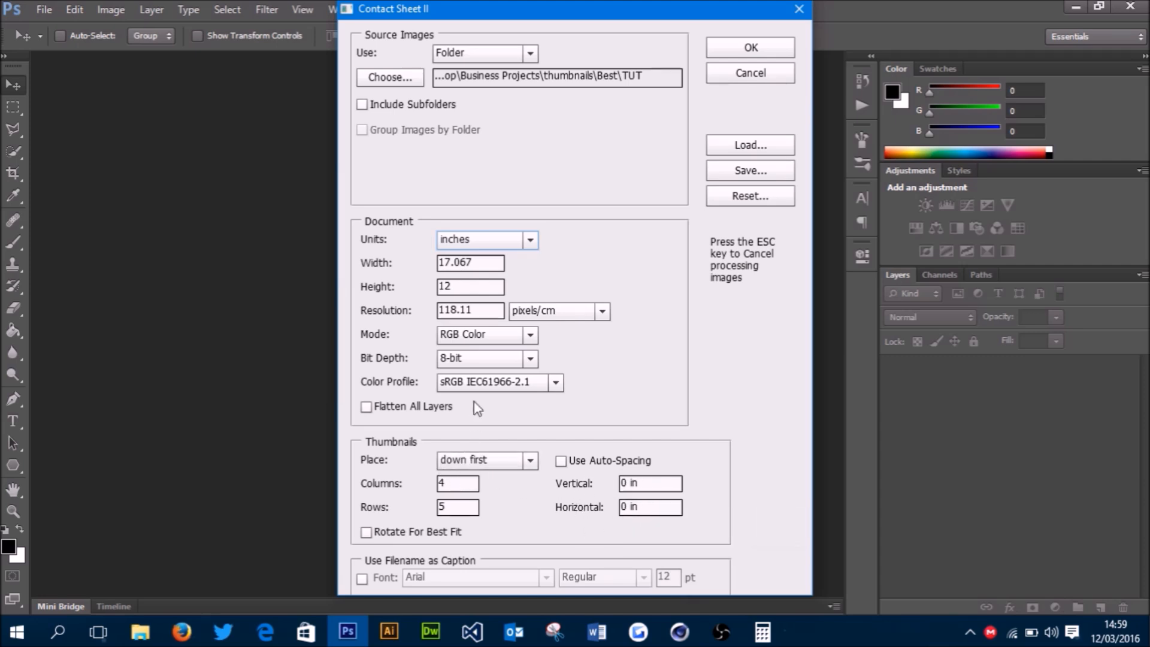
{"action": "mouse_move", "coordinate": [375, 415]}
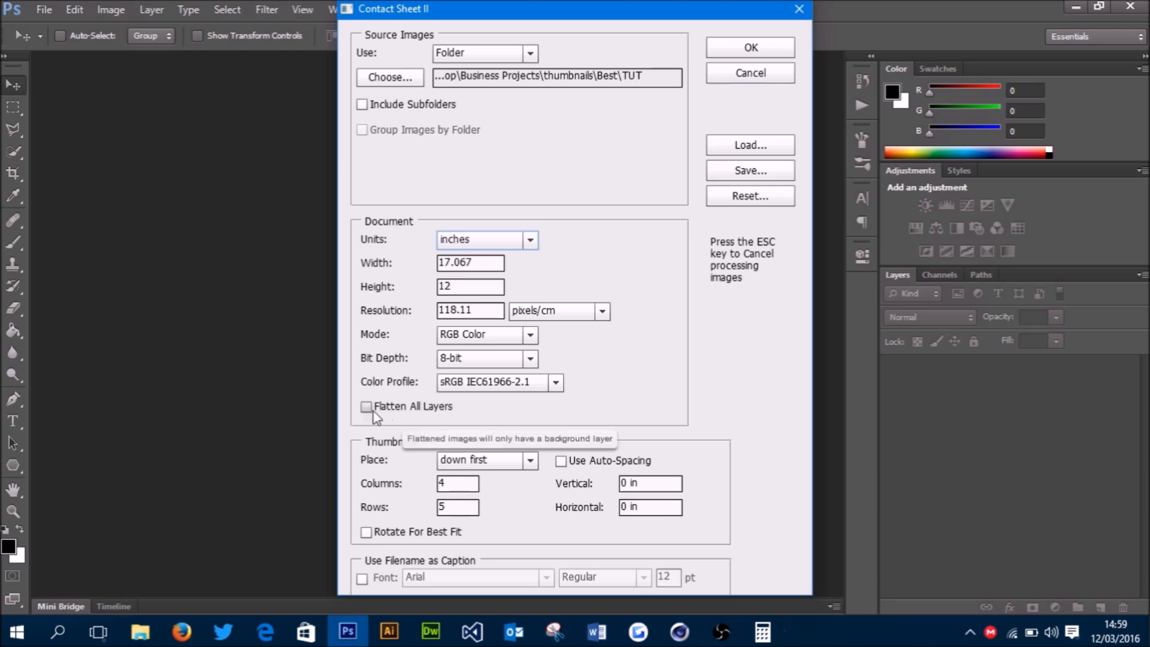
{"action": "mouse_move", "coordinate": [432, 423]}
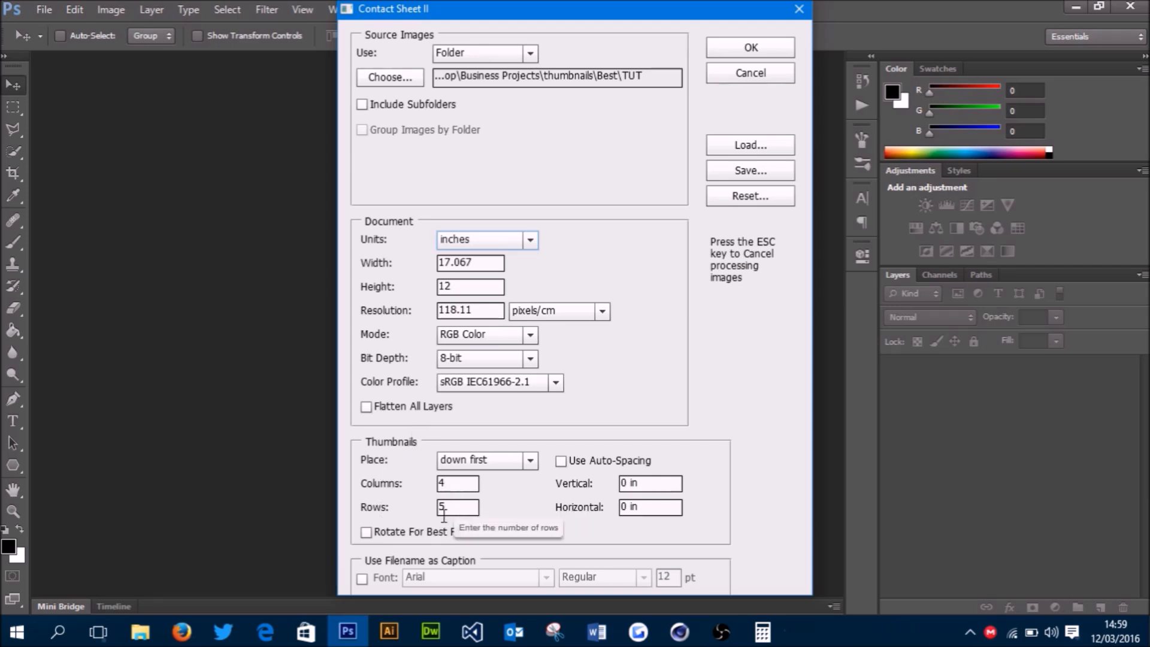
{"action": "mouse_move", "coordinate": [560, 555]}
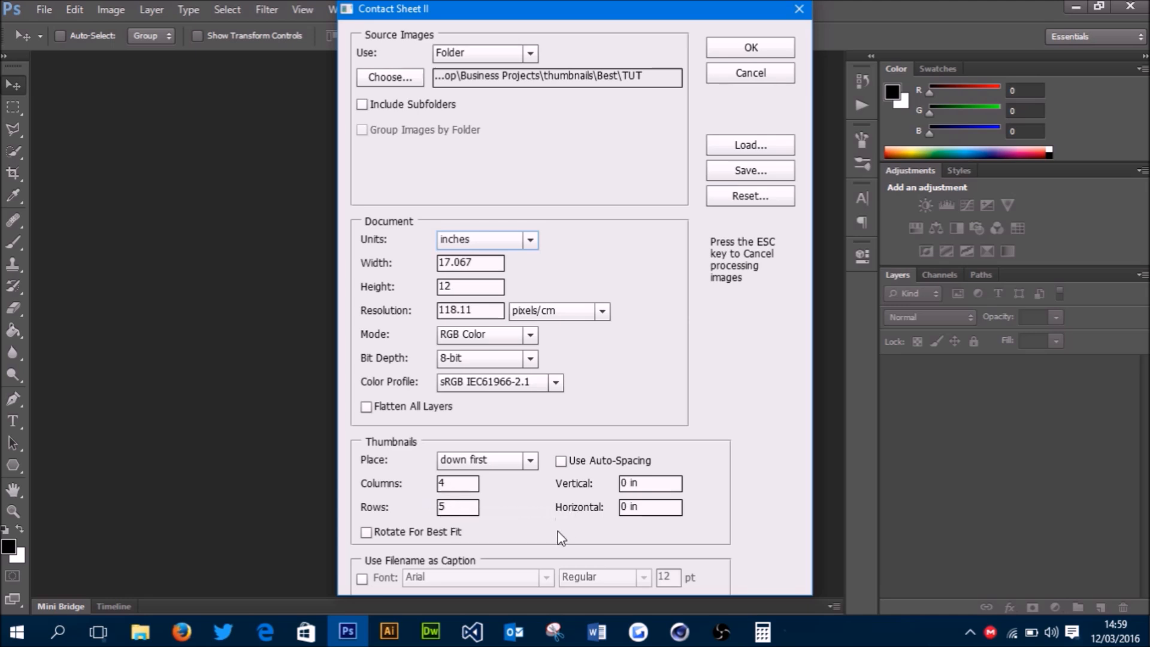
{"action": "mouse_move", "coordinate": [570, 56]}
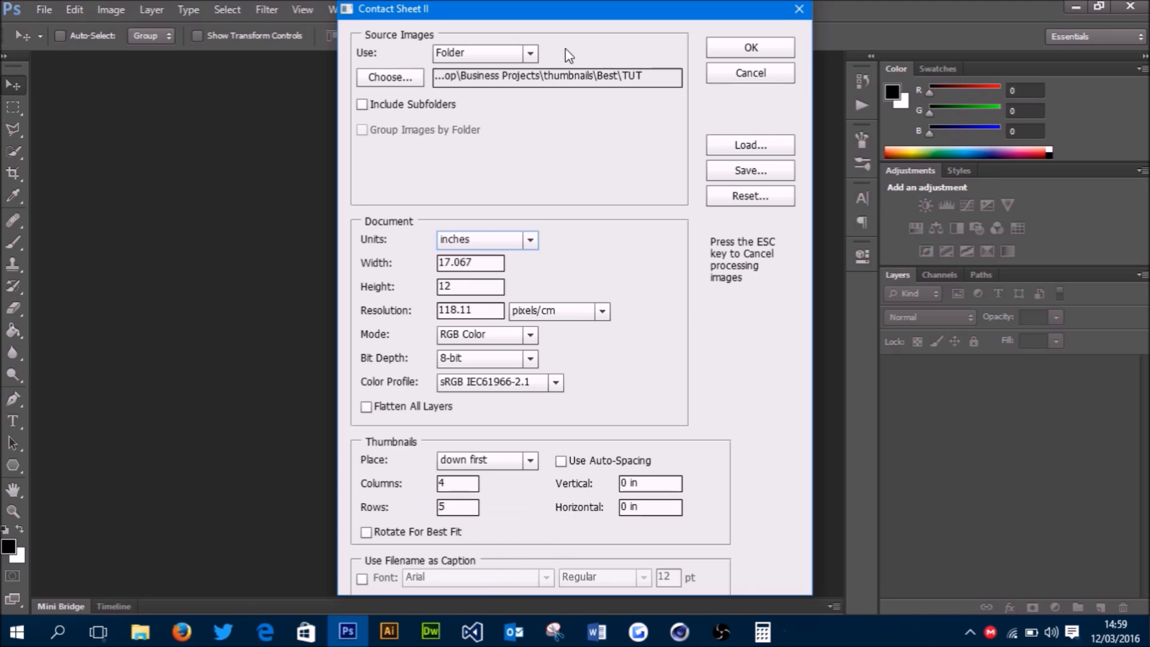
Run Contact Sheet II with Flatten All Layers unchecked to generate the layered grid.
{"action": "left_click", "coordinate": [750, 72]}
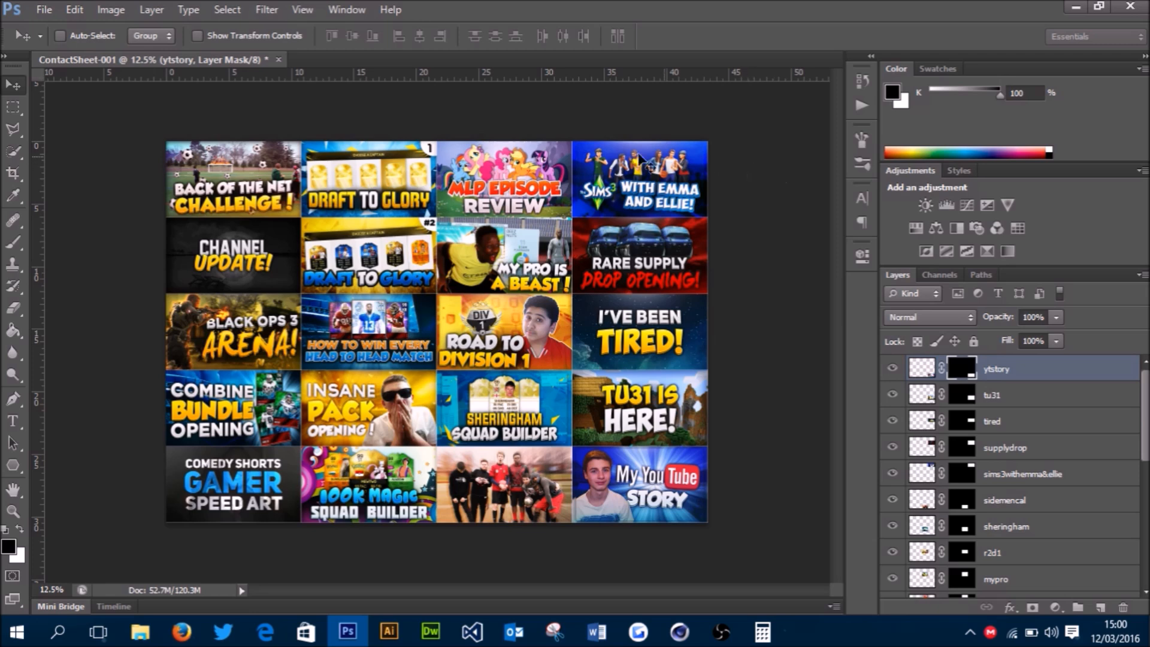
Select the botn layer and trim transparent pixels from all four sides.
{"action": "scroll", "scroll_direction": "down", "scroll_amount": 3}
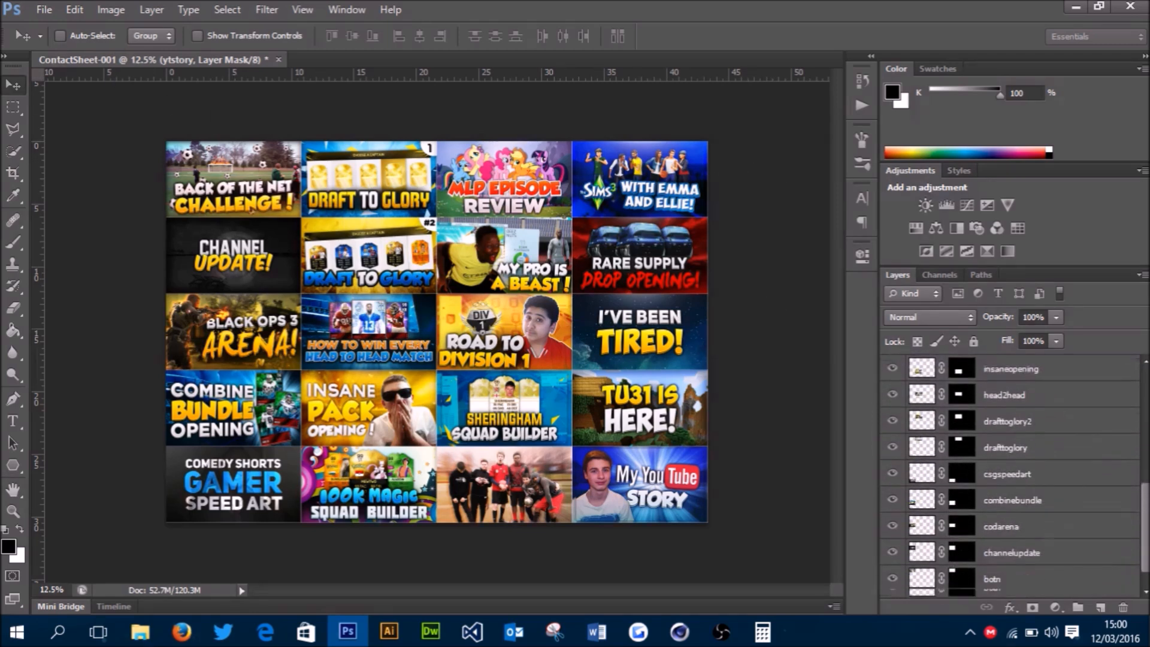
{"action": "left_click", "coordinate": [992, 578]}
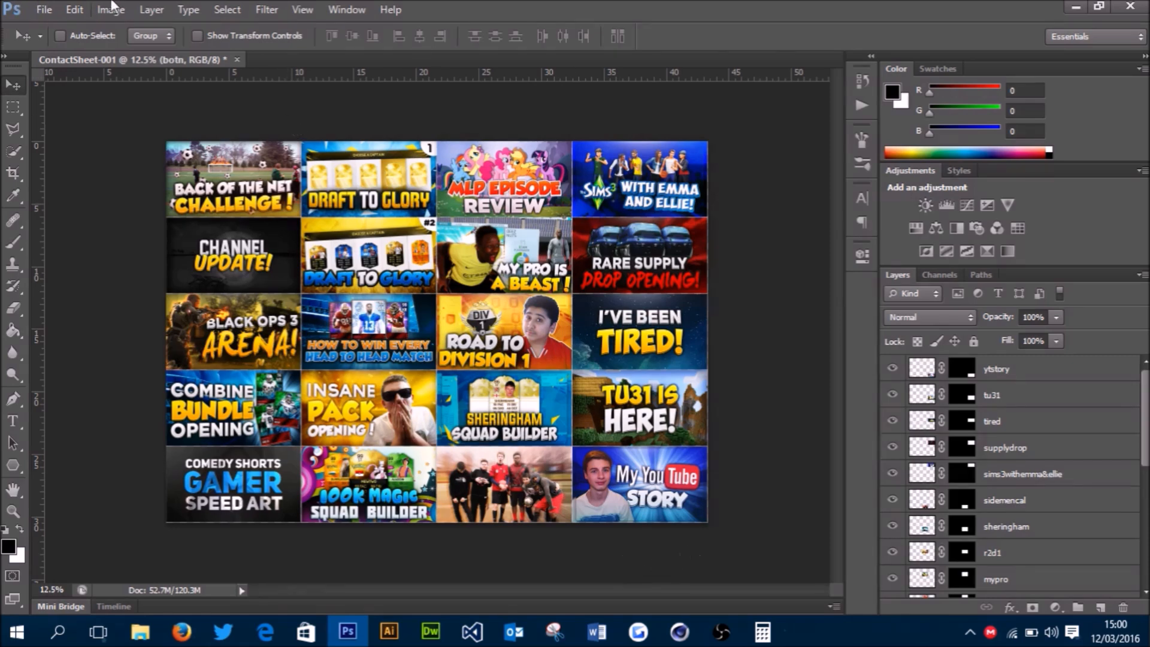
{"action": "left_click", "coordinate": [110, 9]}
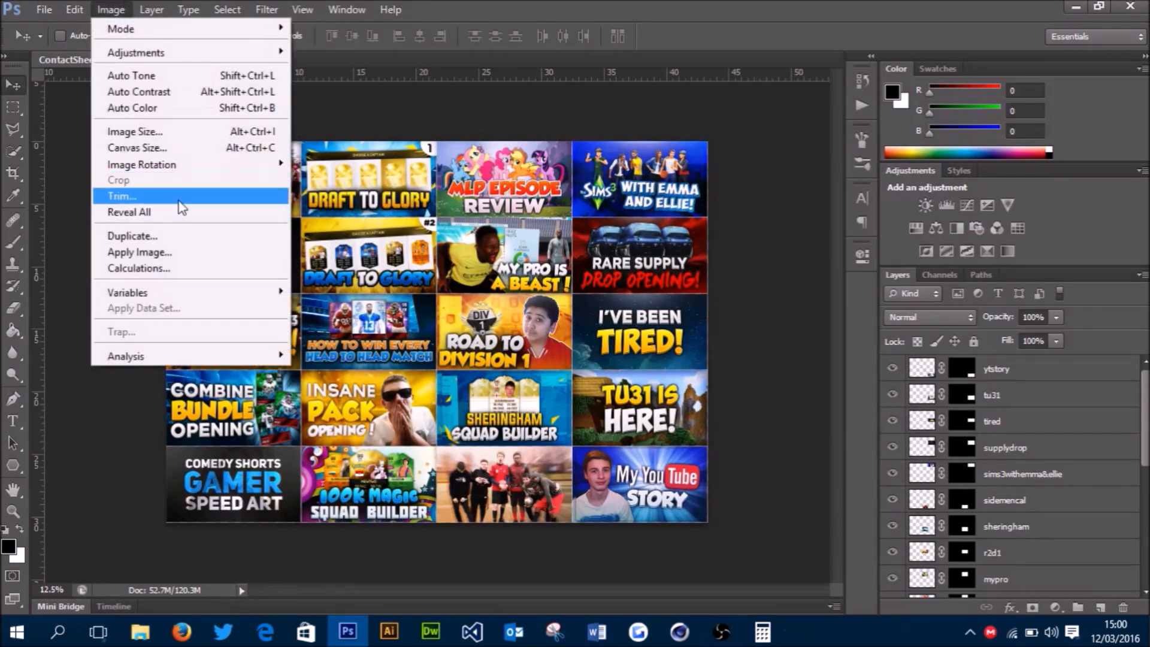
{"action": "left_click", "coordinate": [122, 196]}
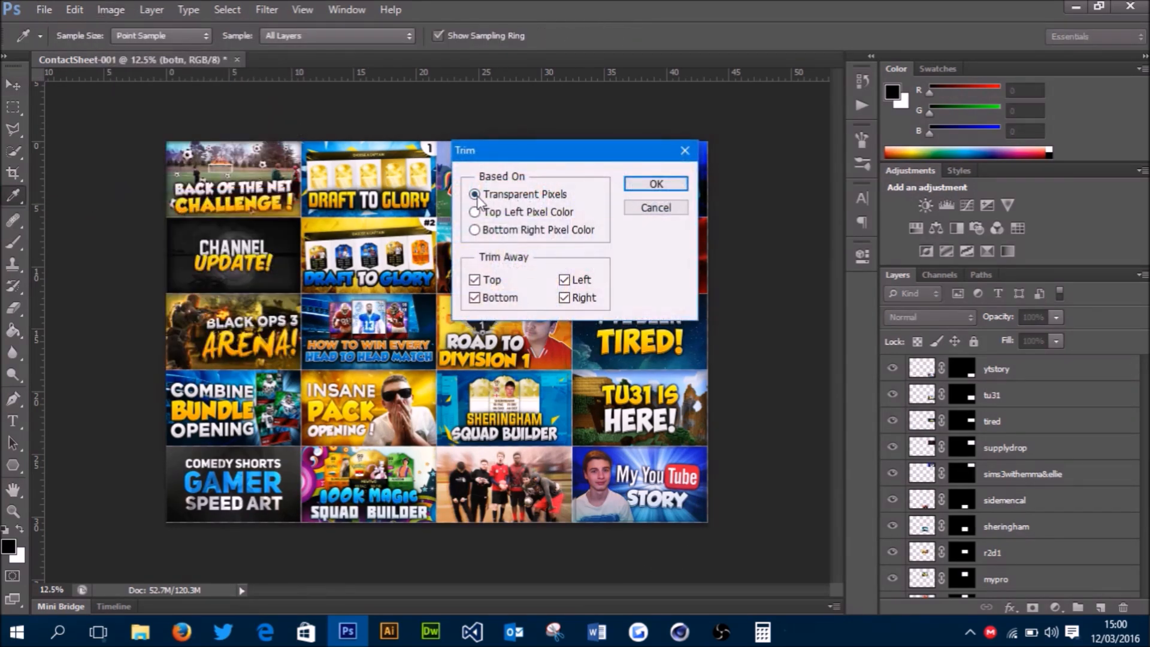
{"action": "mouse_move", "coordinate": [685, 195]}
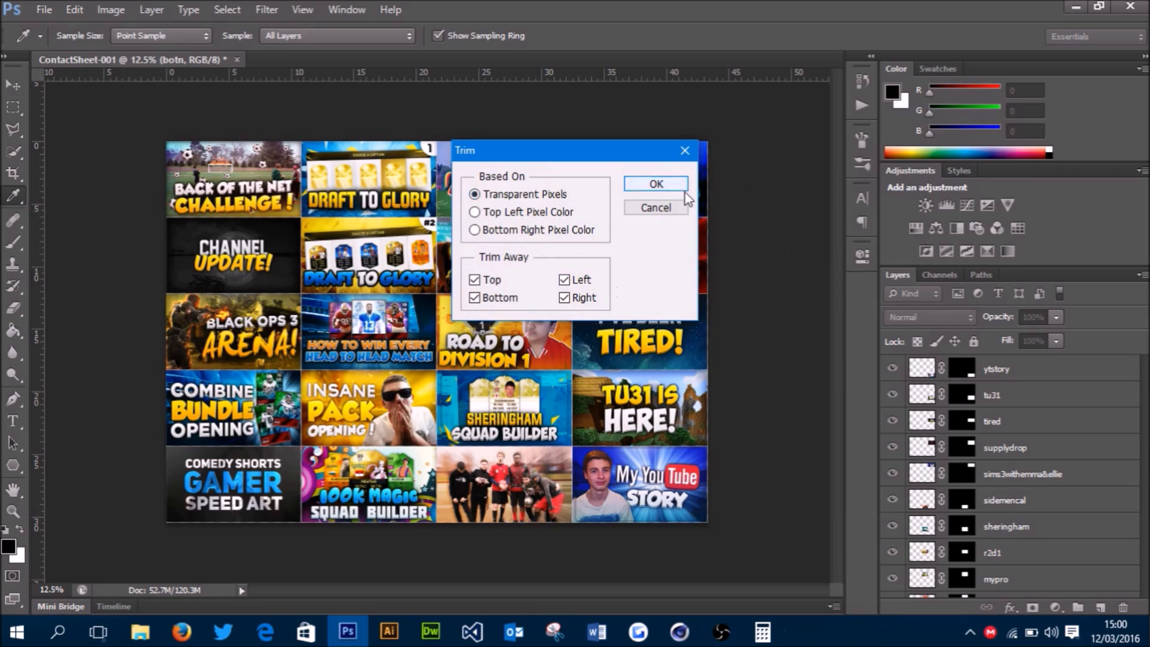
{"action": "left_click", "coordinate": [656, 184]}
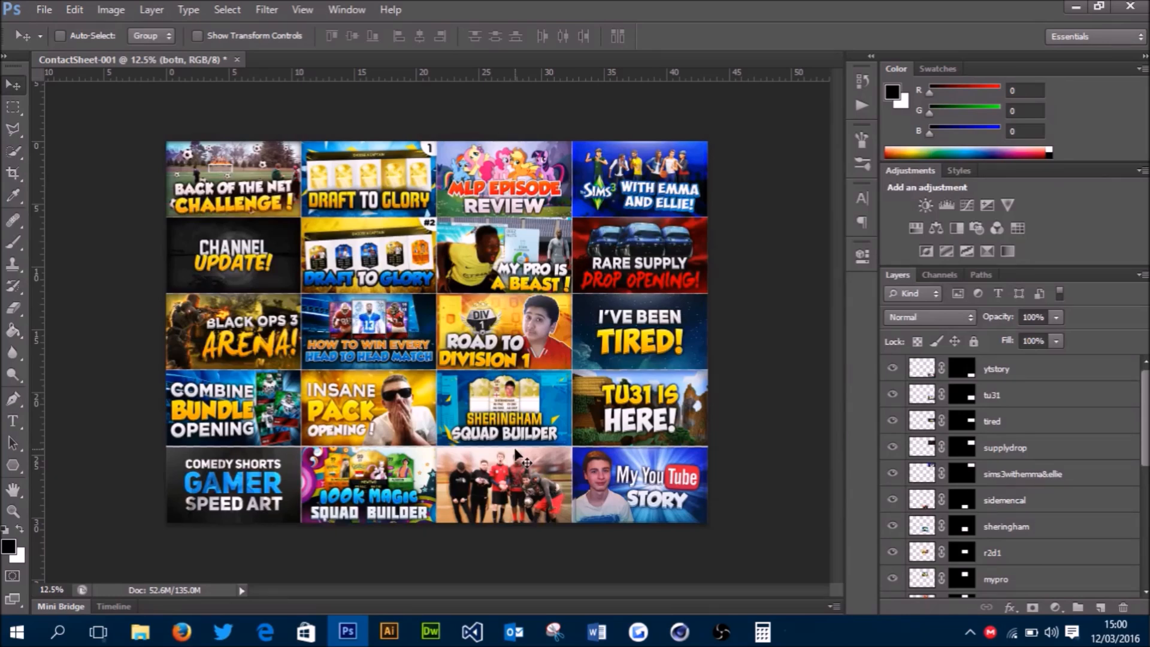
{"action": "mouse_move", "coordinate": [89, 175]}
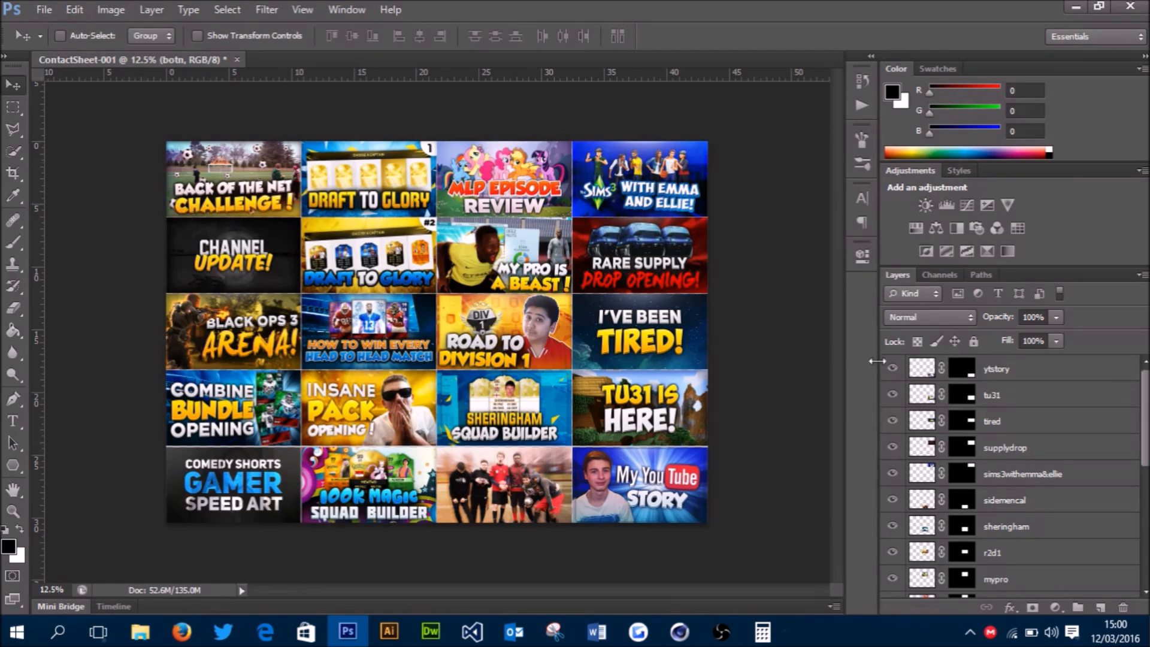
{"action": "left_click", "coordinate": [992, 394]}
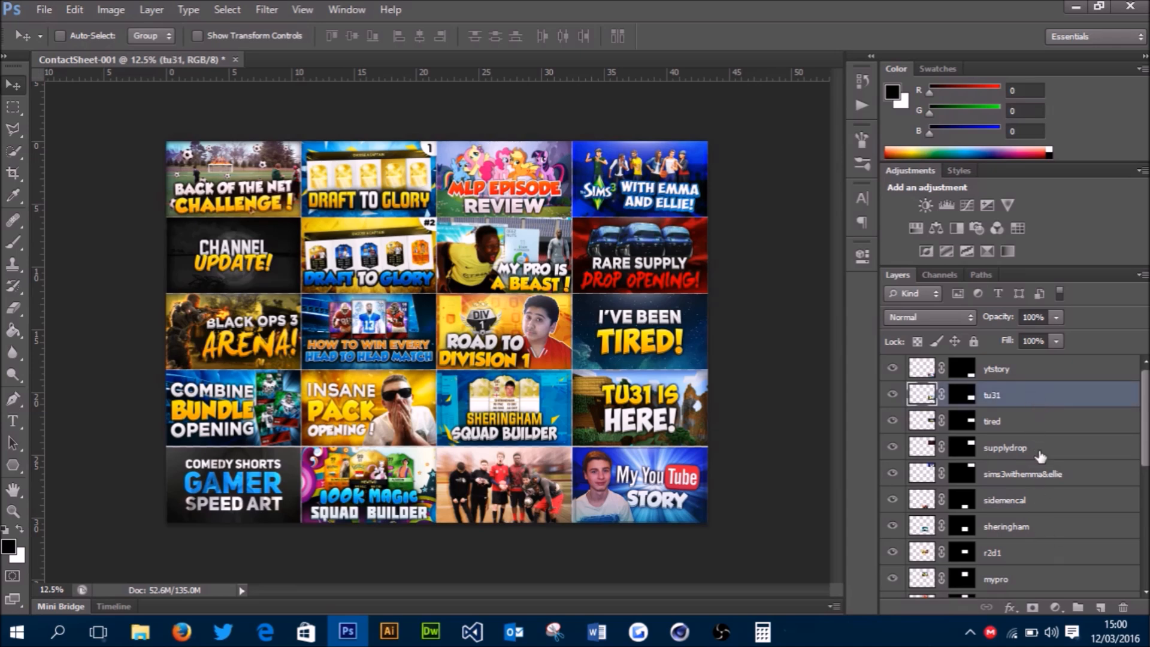
{"action": "left_click", "coordinate": [1004, 447]}
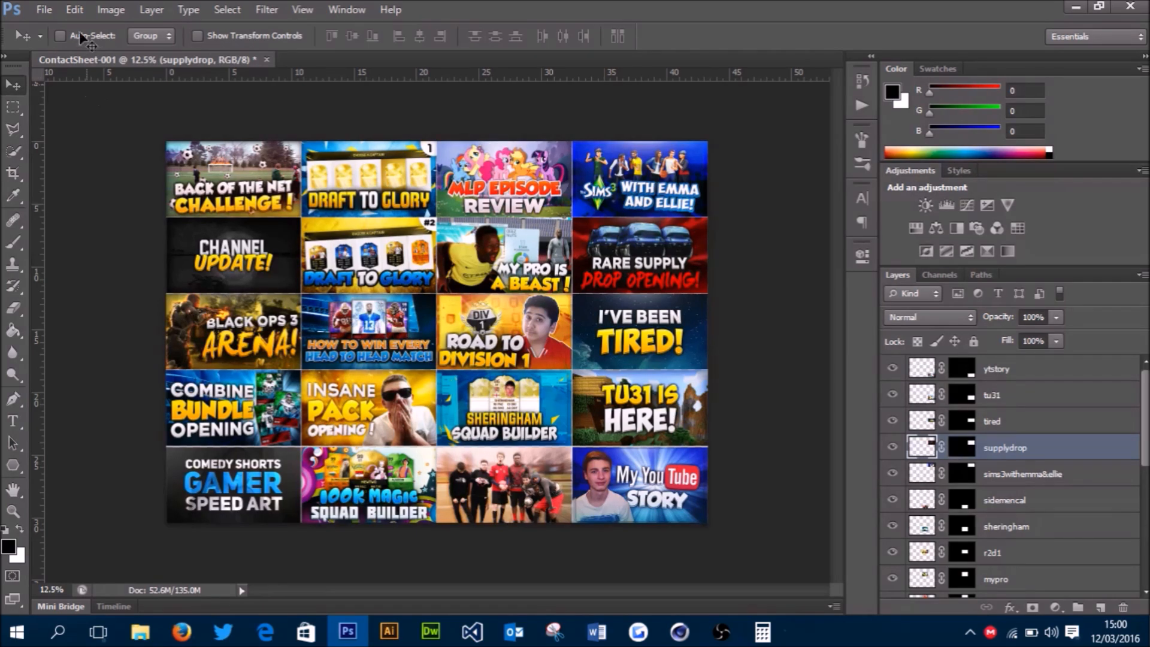
{"action": "left_click", "coordinate": [44, 10]}
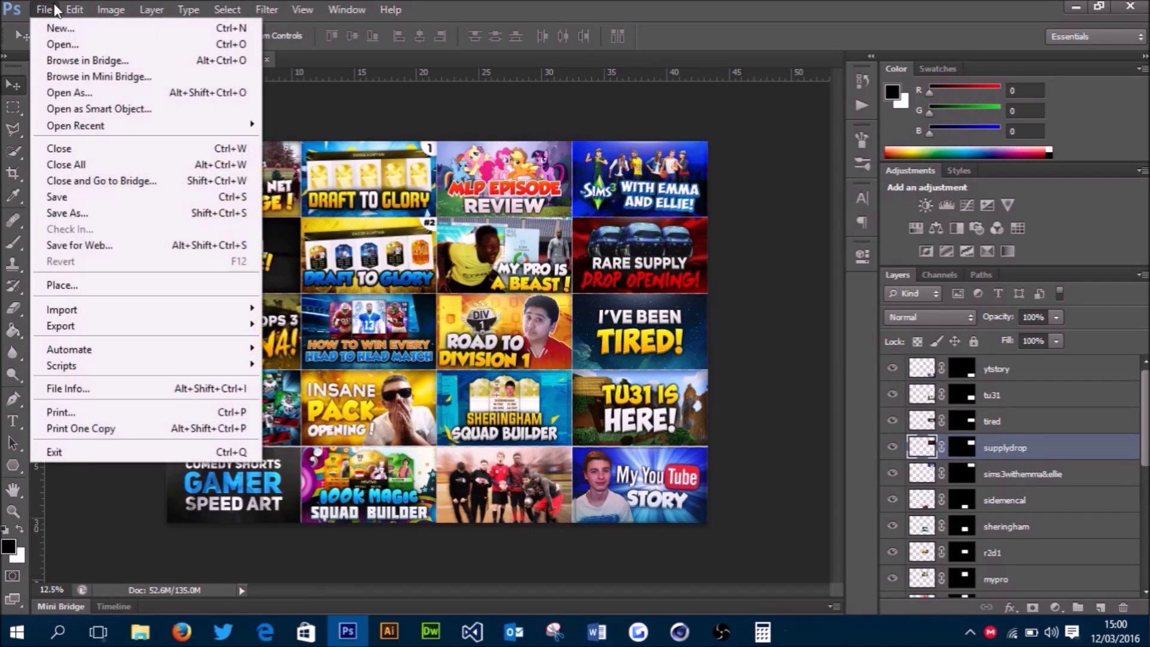
{"action": "mouse_move", "coordinate": [95, 256]}
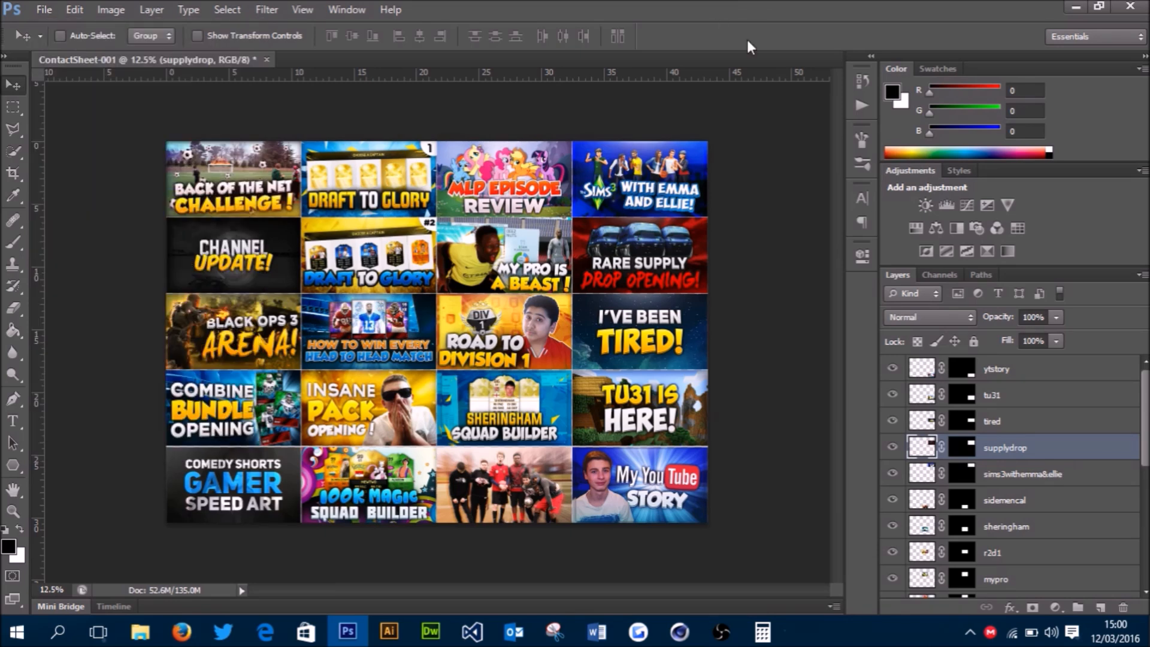
{"action": "mouse_move", "coordinate": [734, 434]}
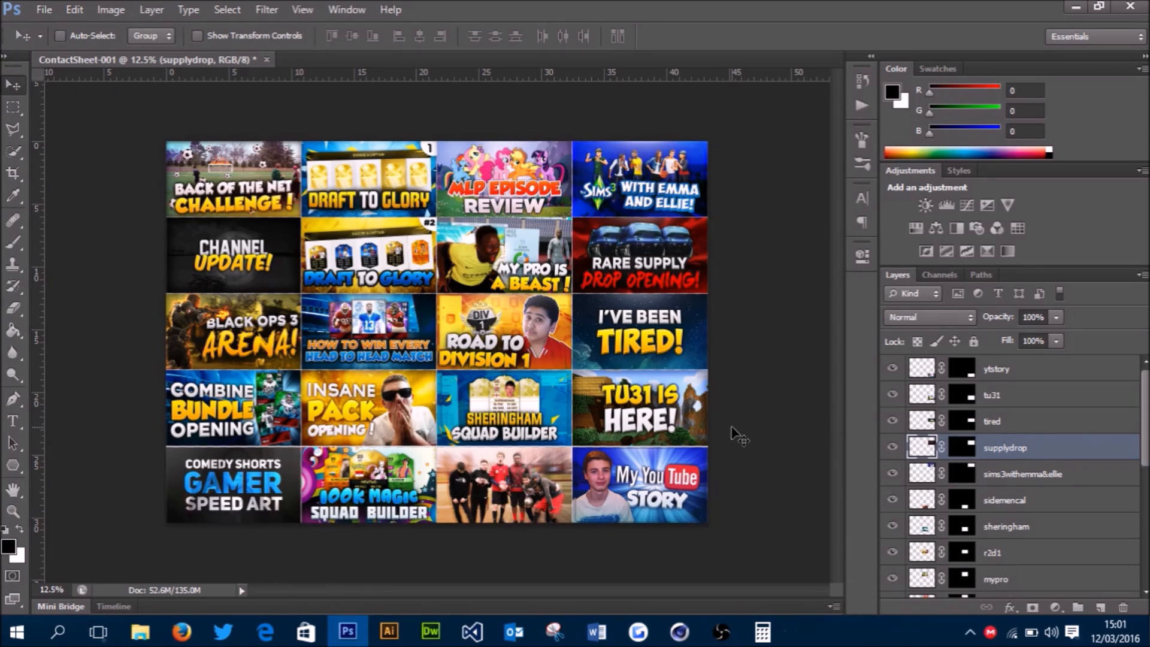
{"action": "mouse_move", "coordinate": [736, 449]}
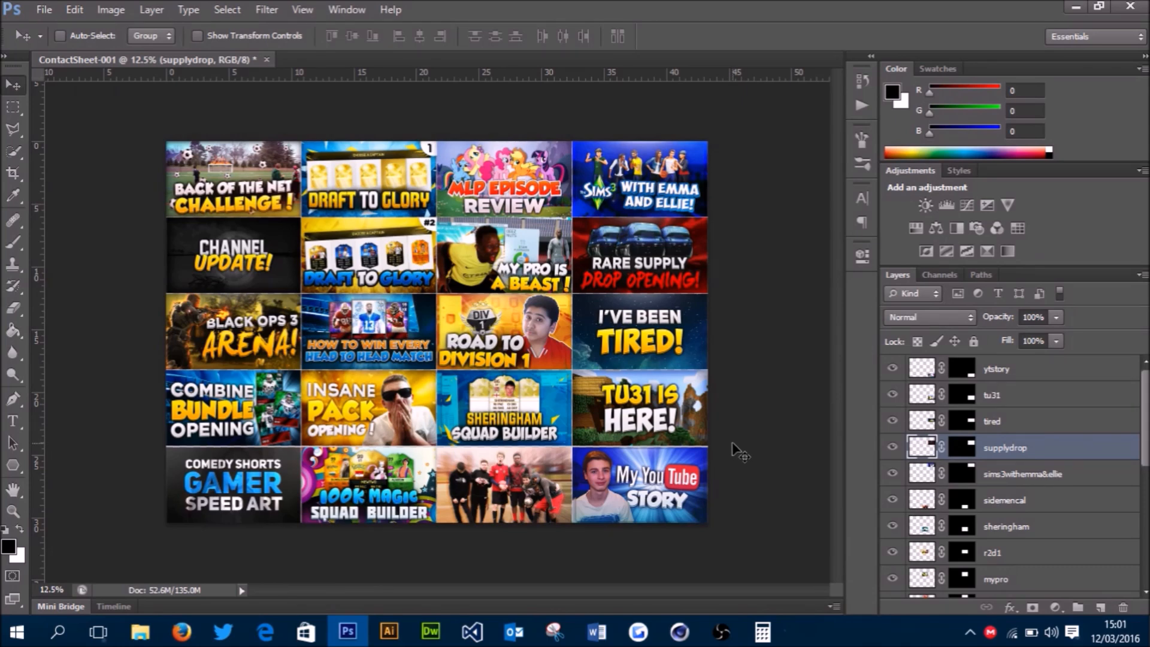